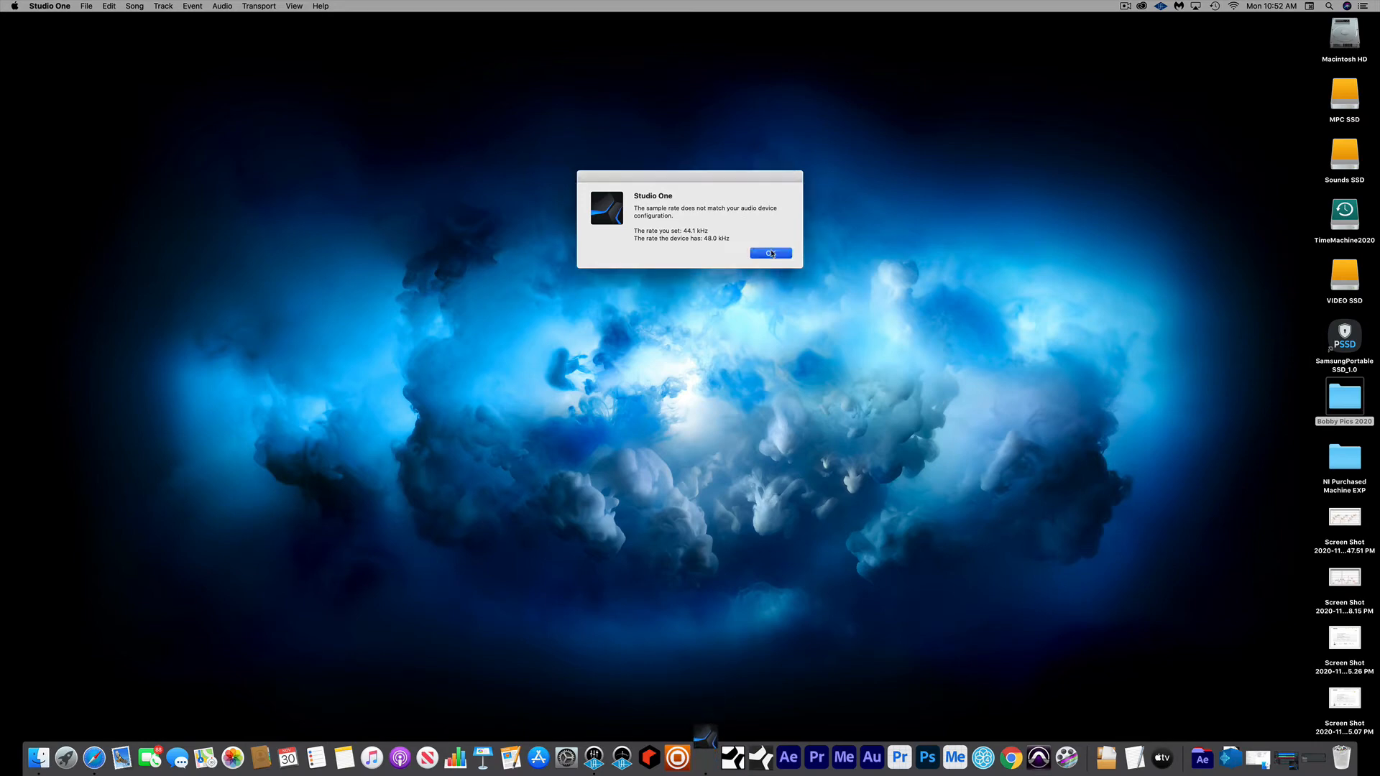
Step: Dismiss the Studio One sample-rate mismatch alert with OK, leaving a clear desktop
left_click(771, 253)
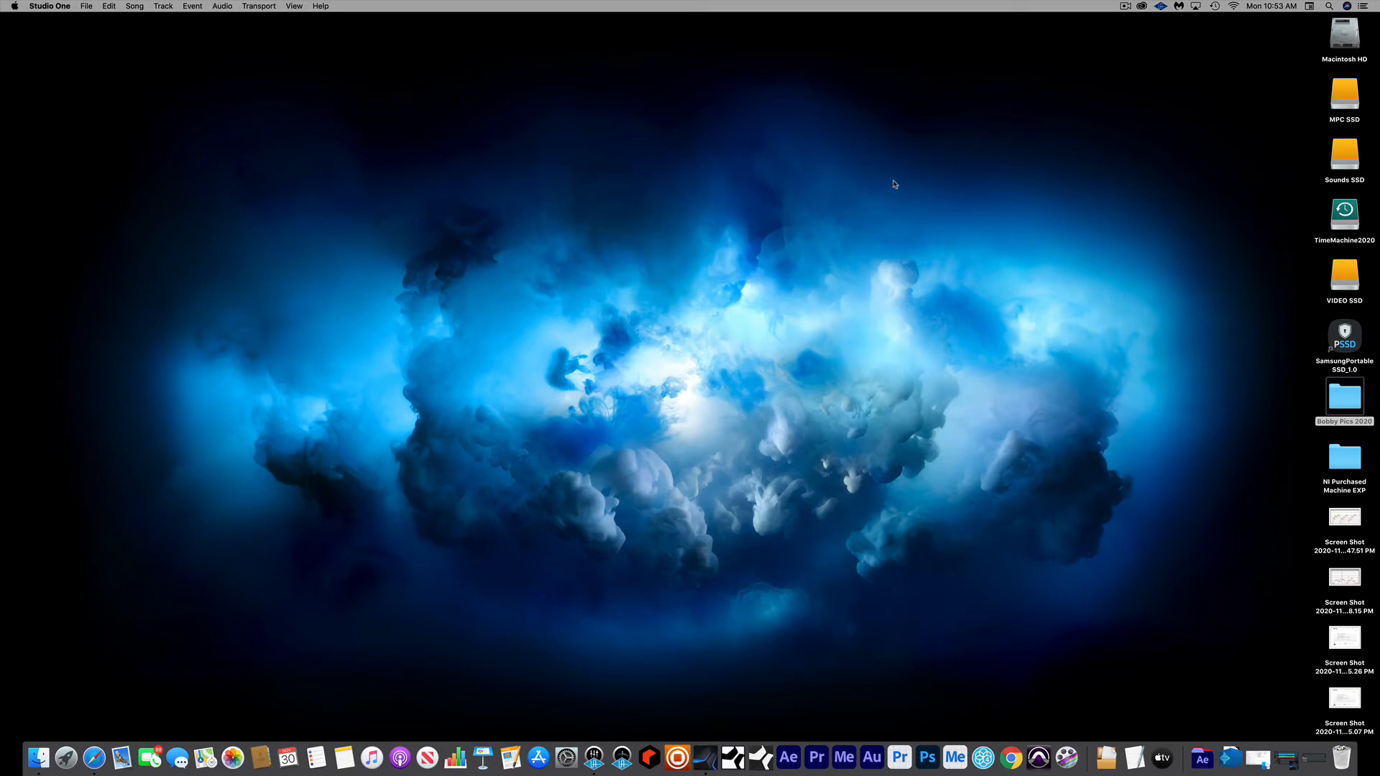
mouse_move(808, 275)
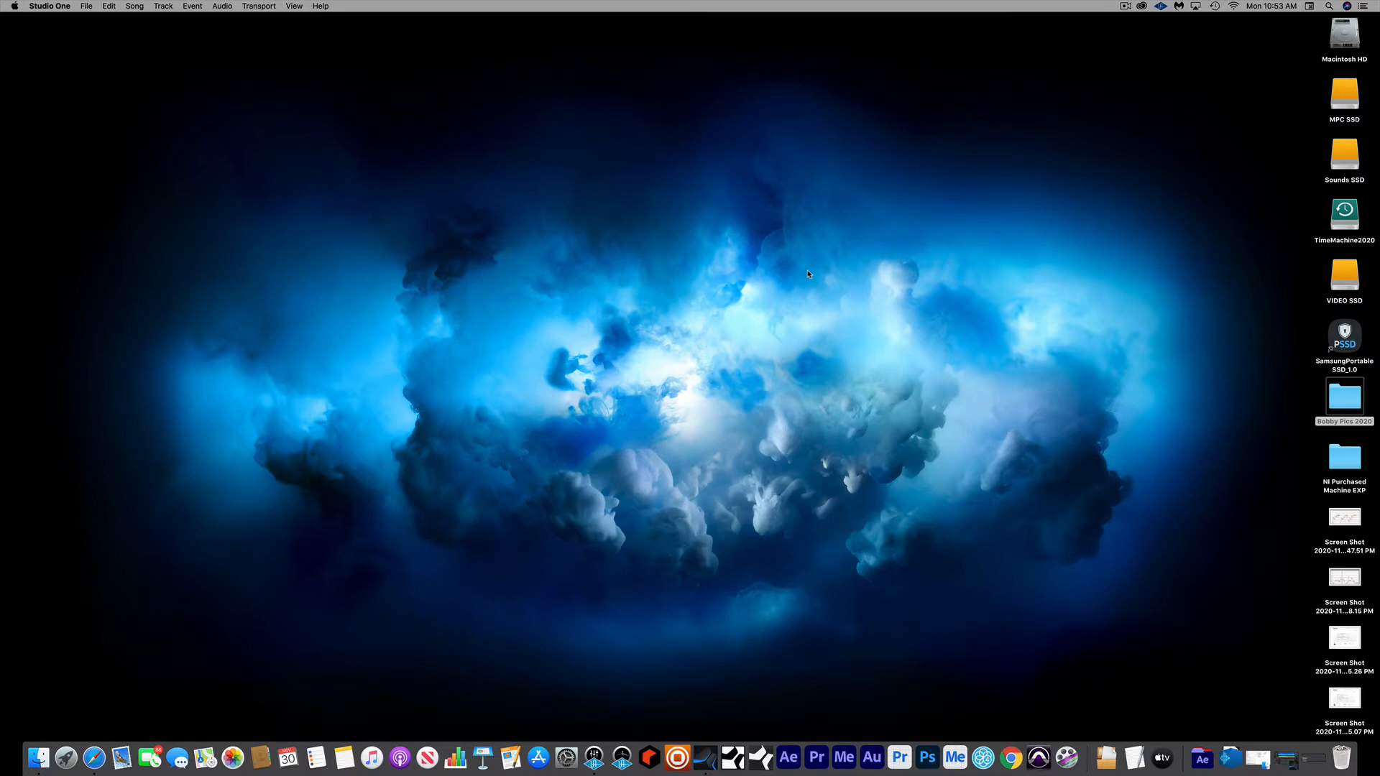
mouse_move(641, 408)
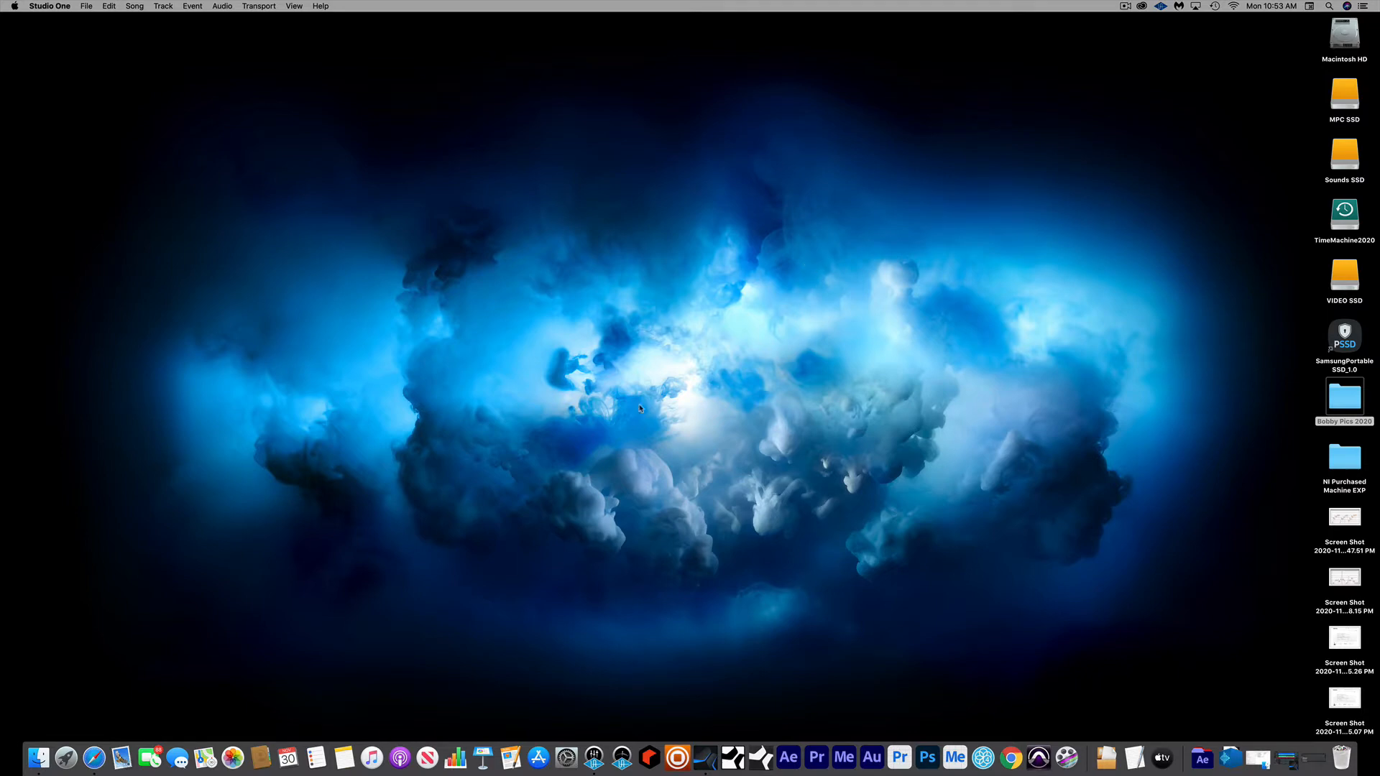
mouse_move(660, 629)
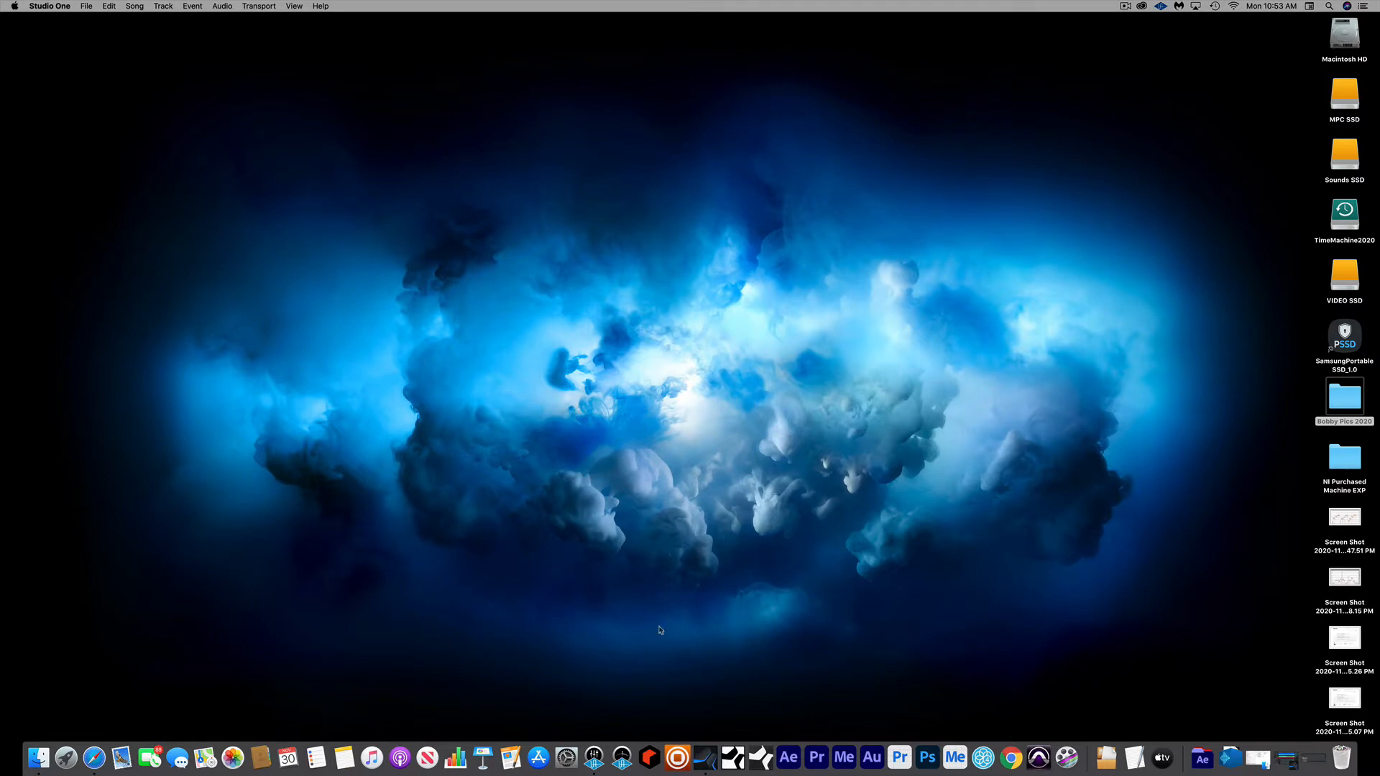
mouse_move(566, 757)
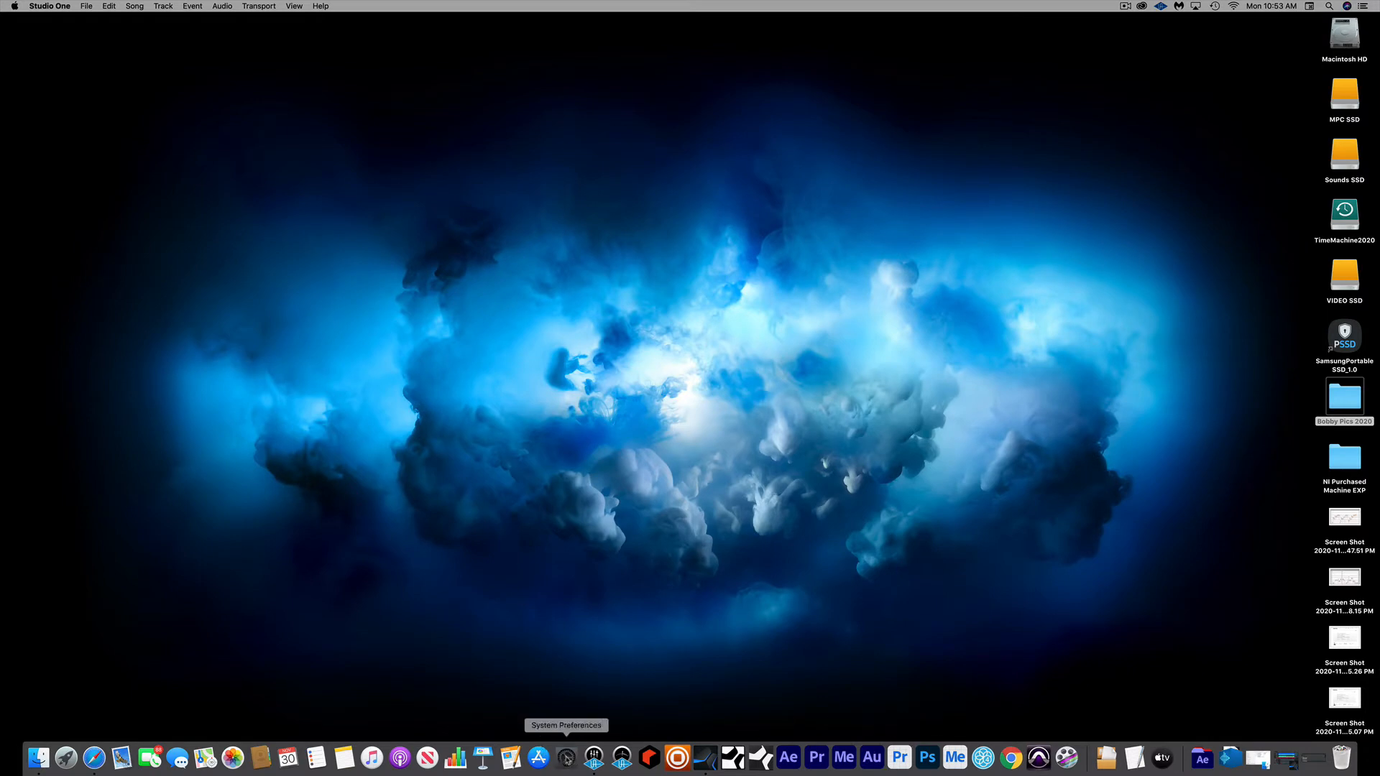
Step: Show the Bluetooth pane and check the mouse and keyboard entries in the Devices list
left_click(566, 757)
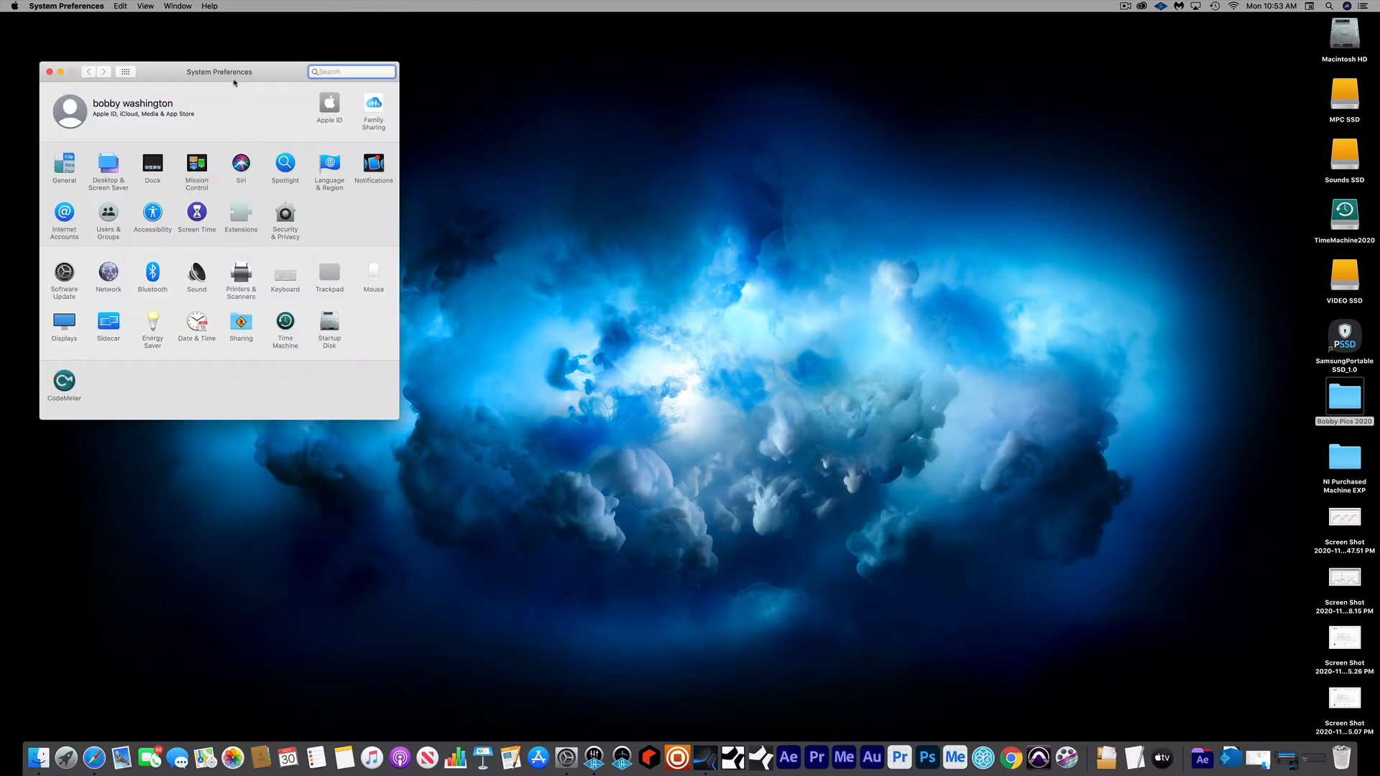
left_click_drag(219, 72, 456, 79)
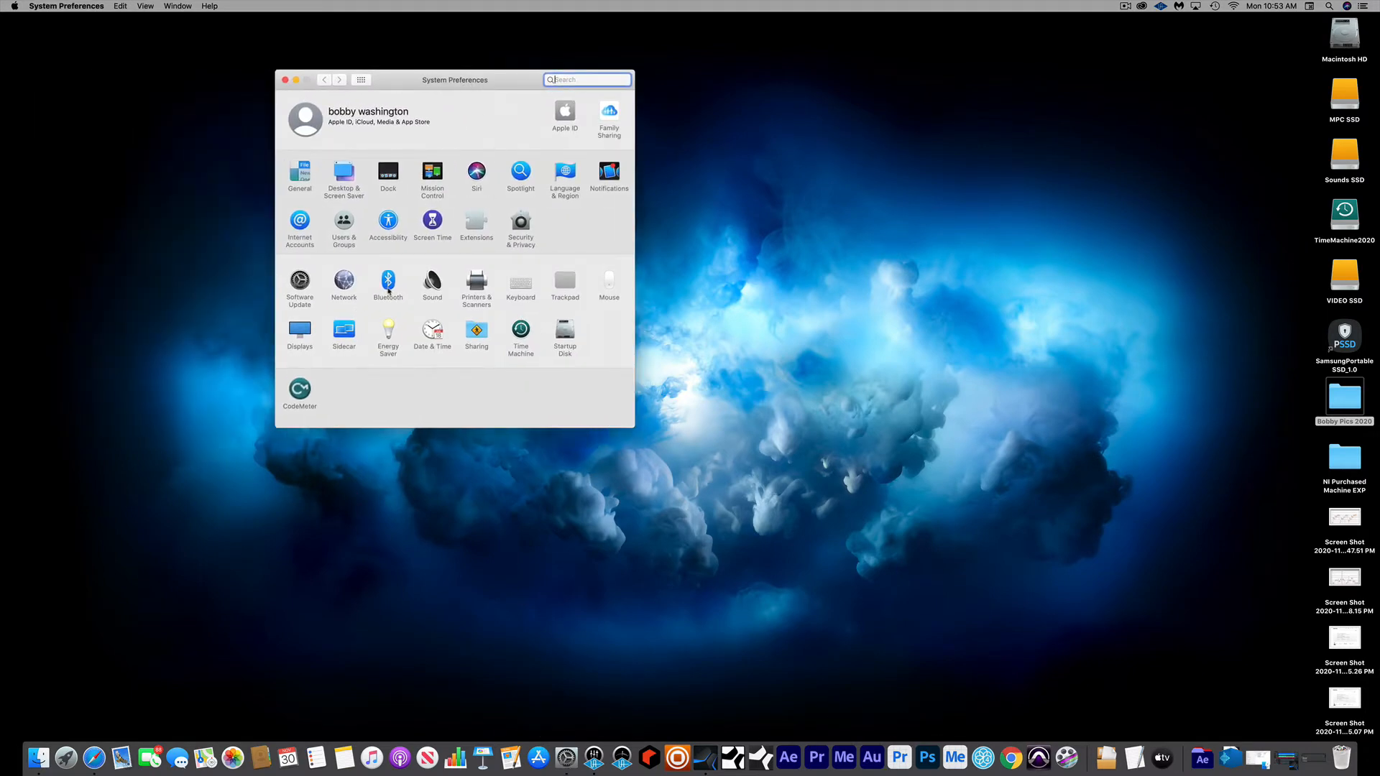
left_click(387, 281)
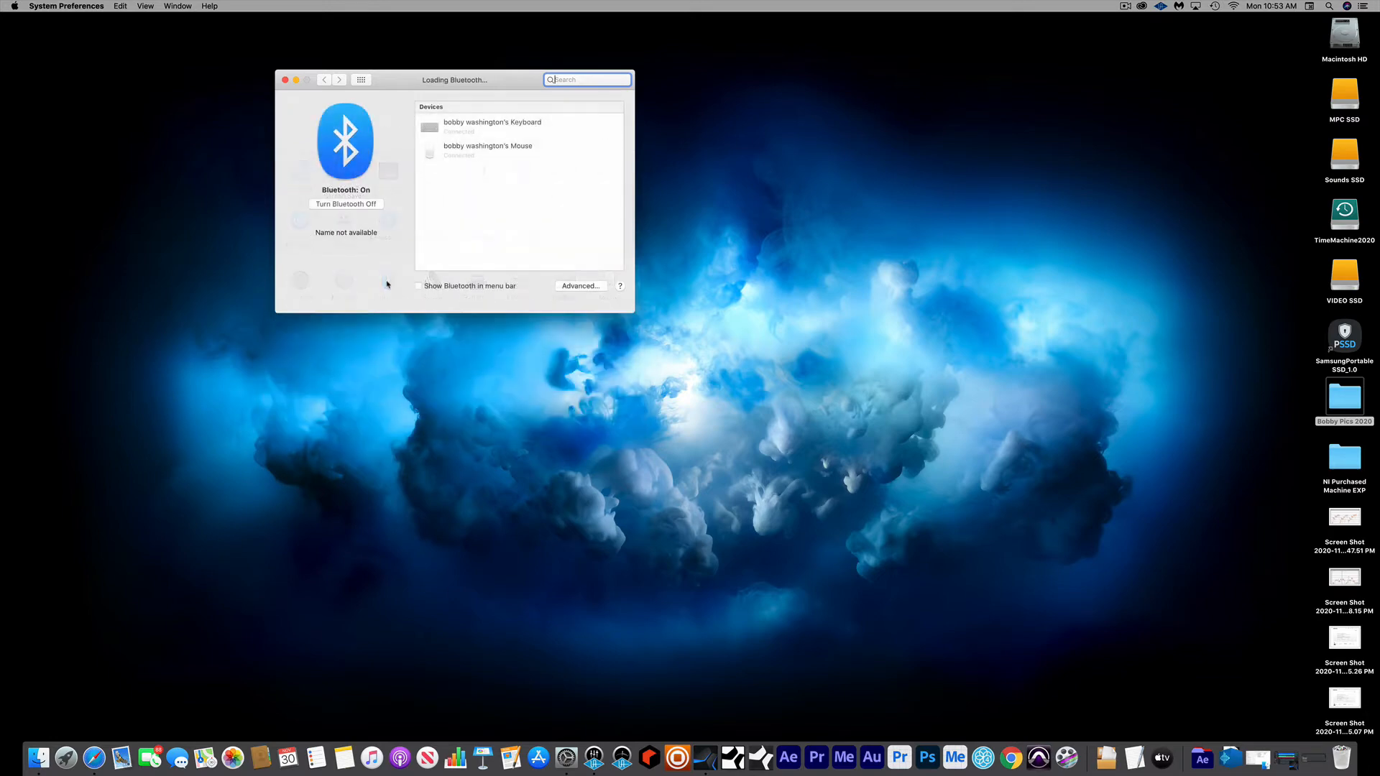
left_click(487, 150)
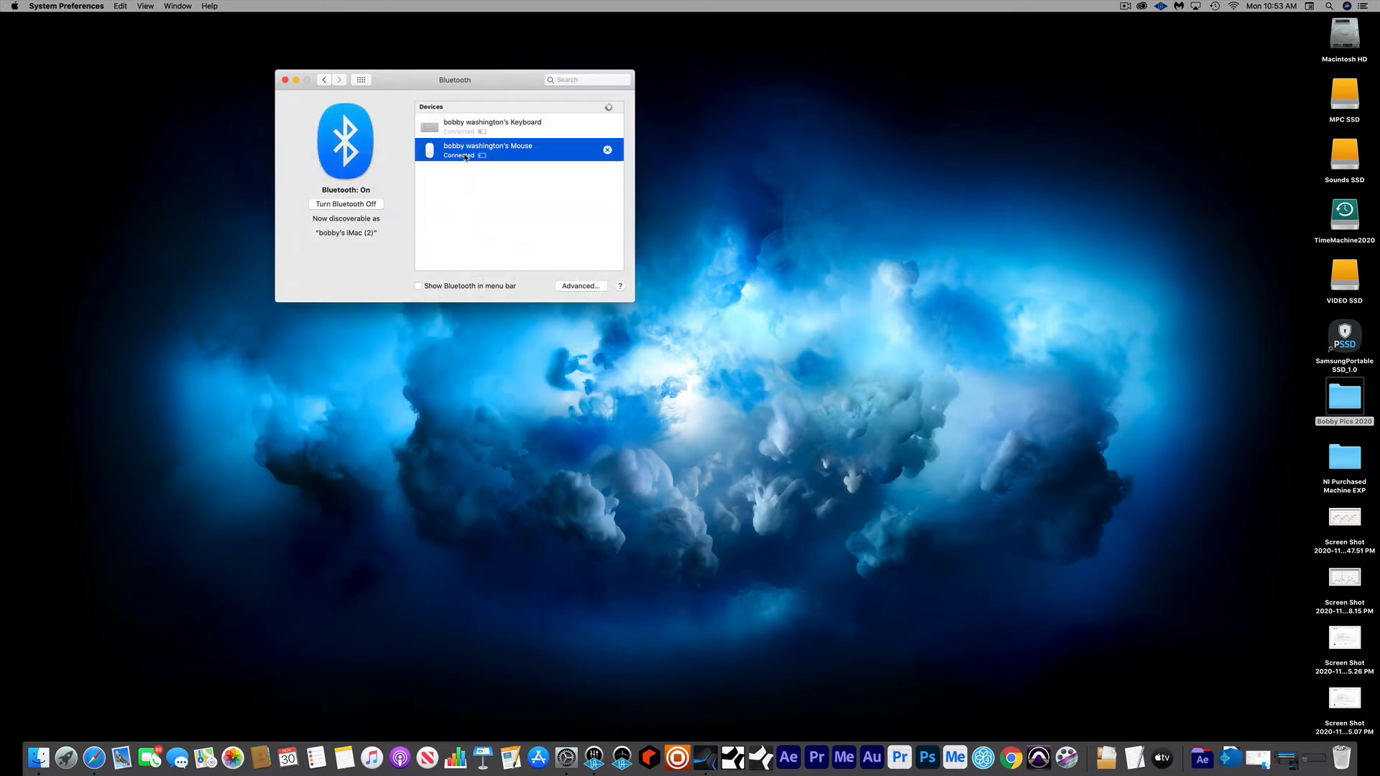
left_click(493, 127)
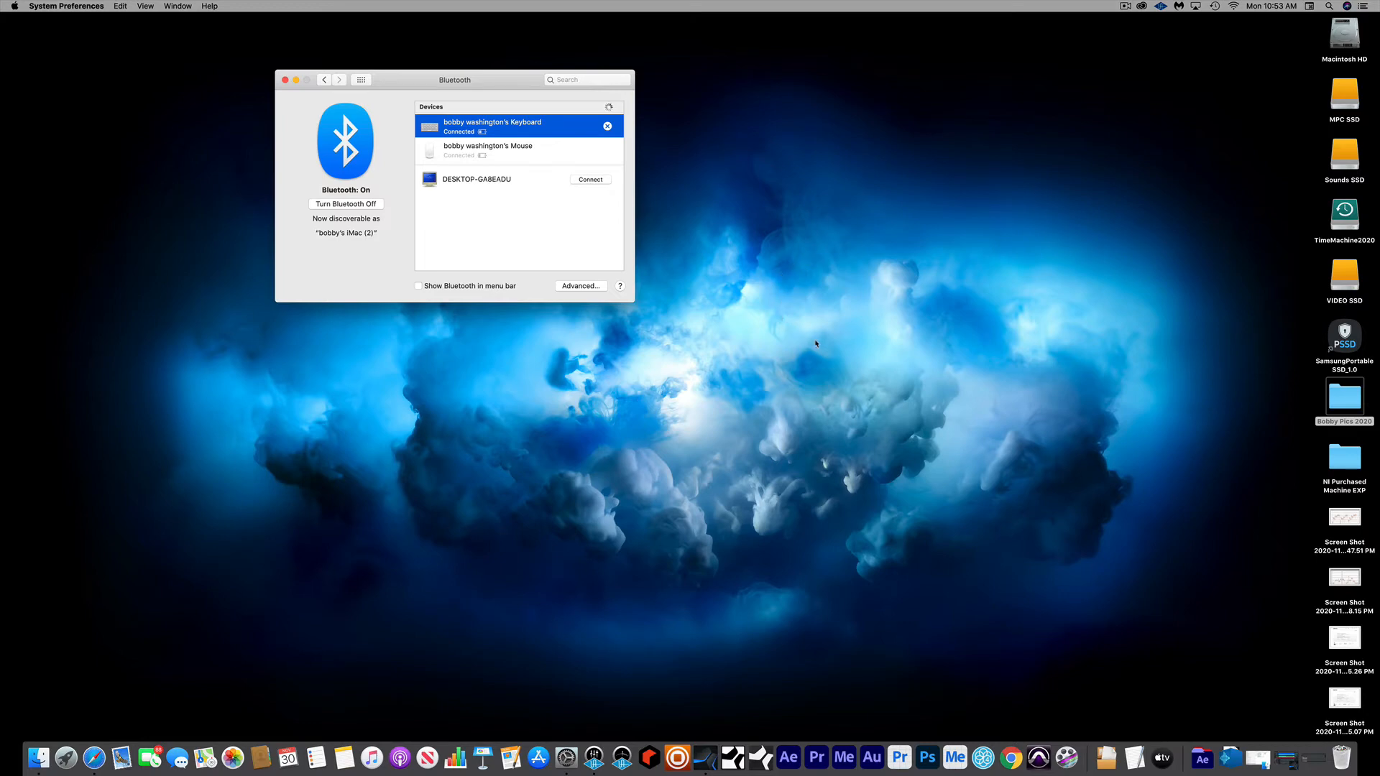
mouse_move(700, 334)
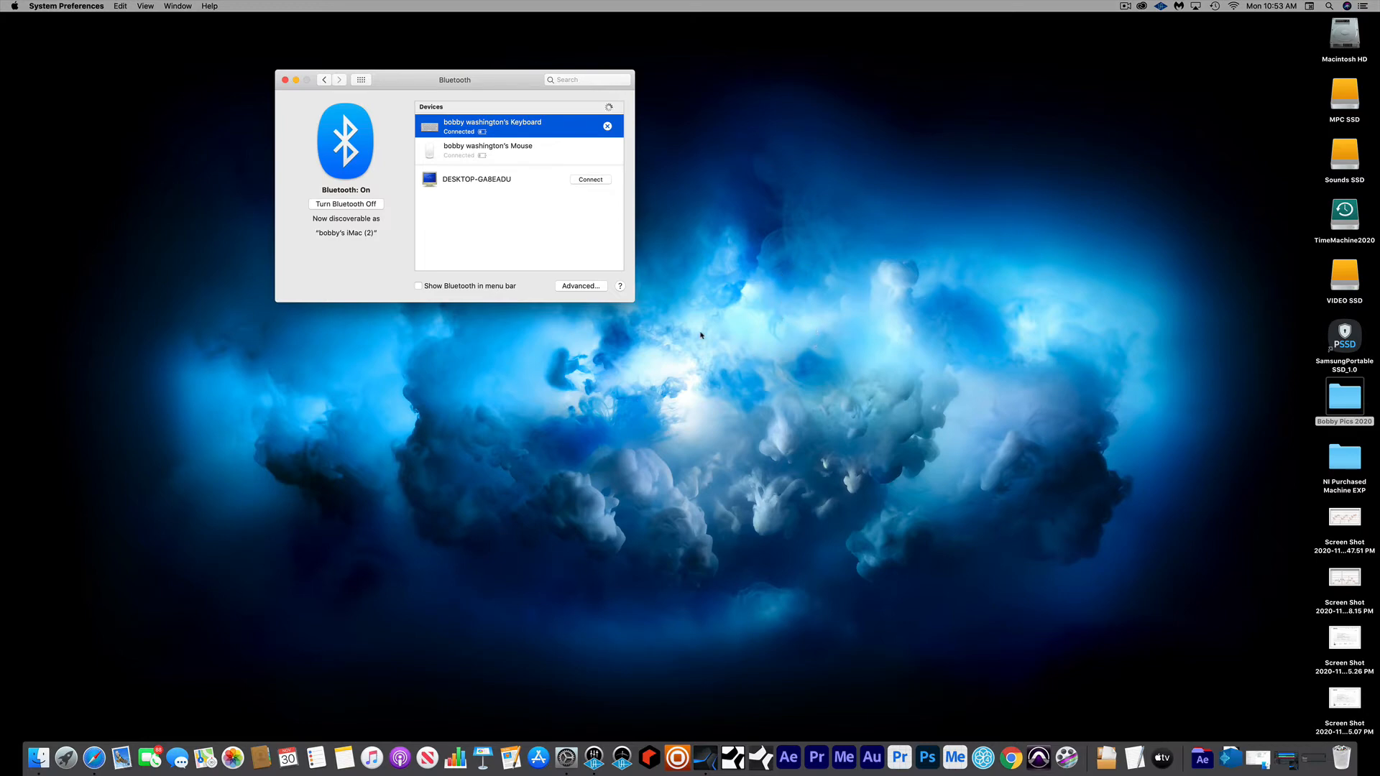
mouse_move(262, 123)
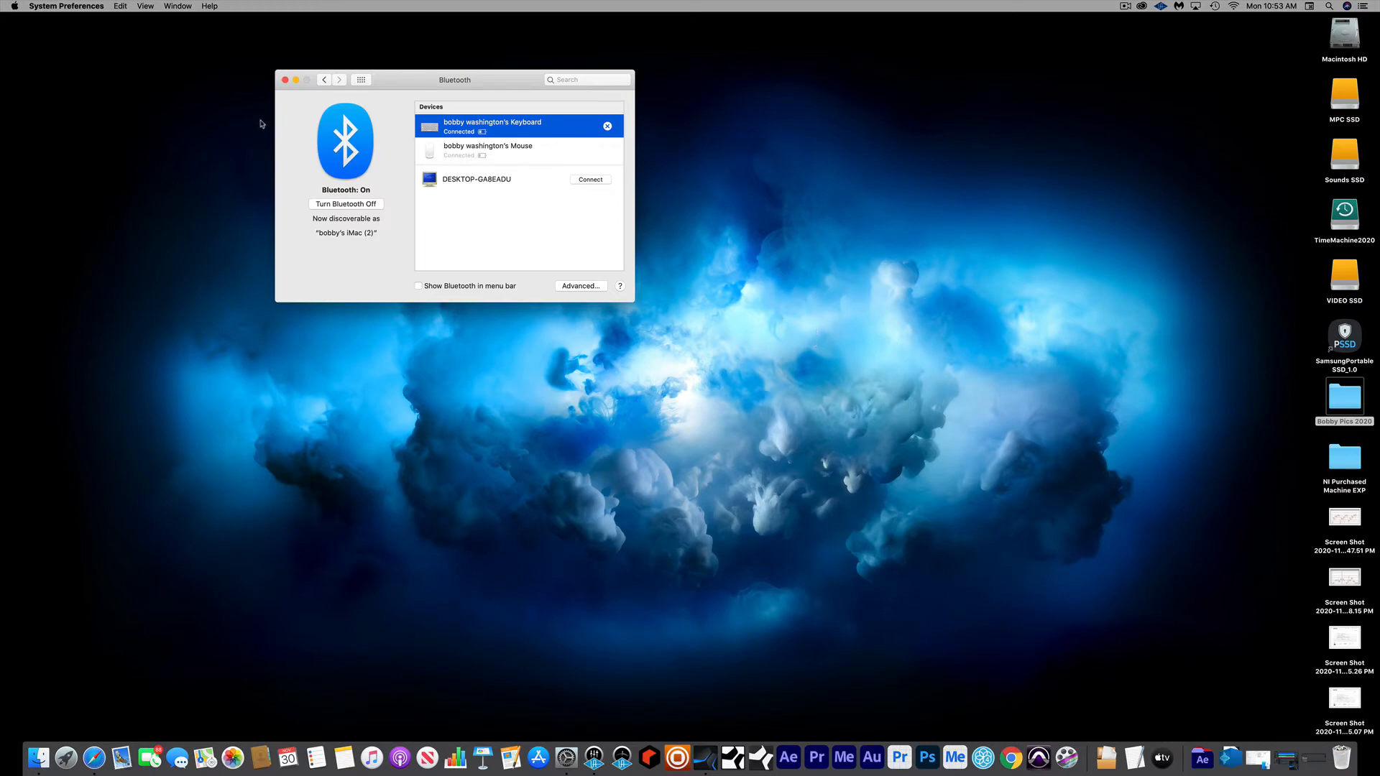
Step: Review the Mouse pane's Point & Click options, then return to the Show All preferences grid
left_click(566, 757)
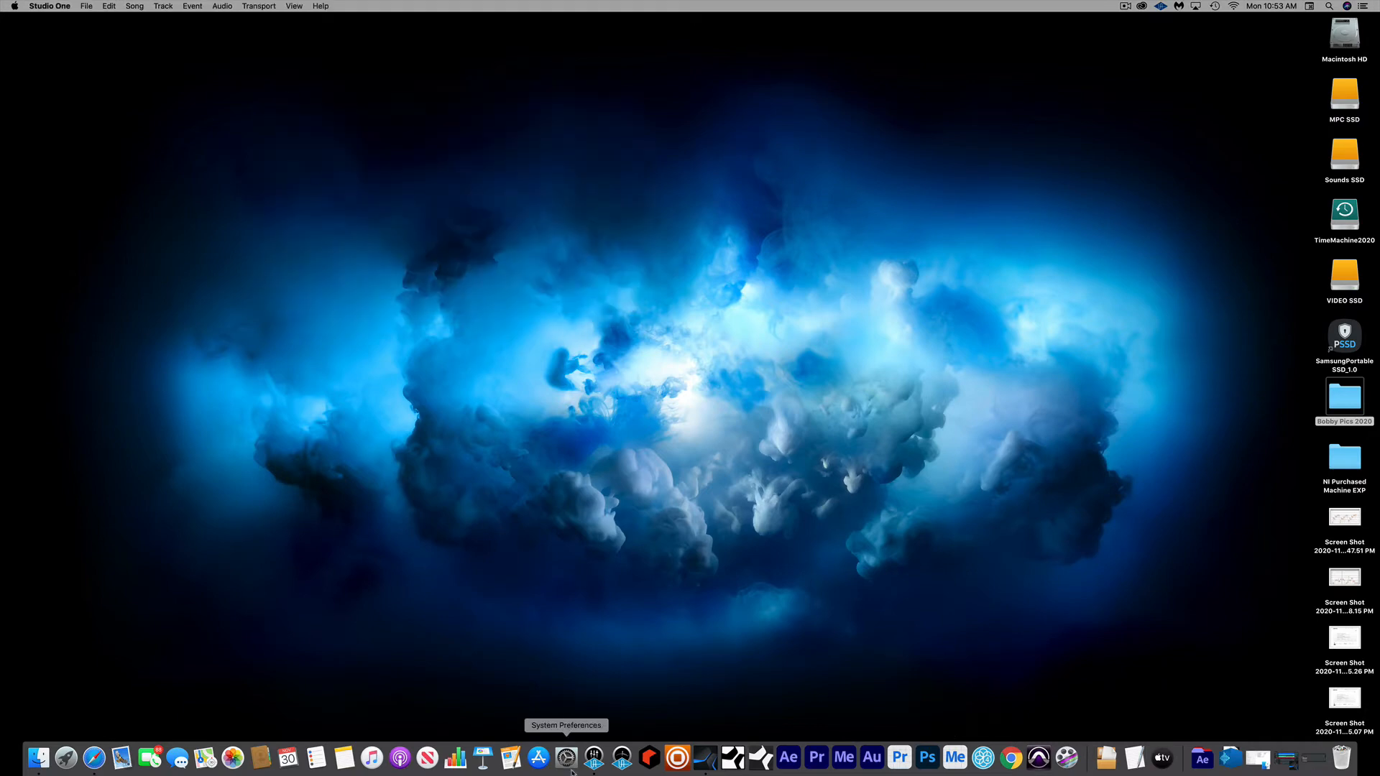
left_click(567, 757)
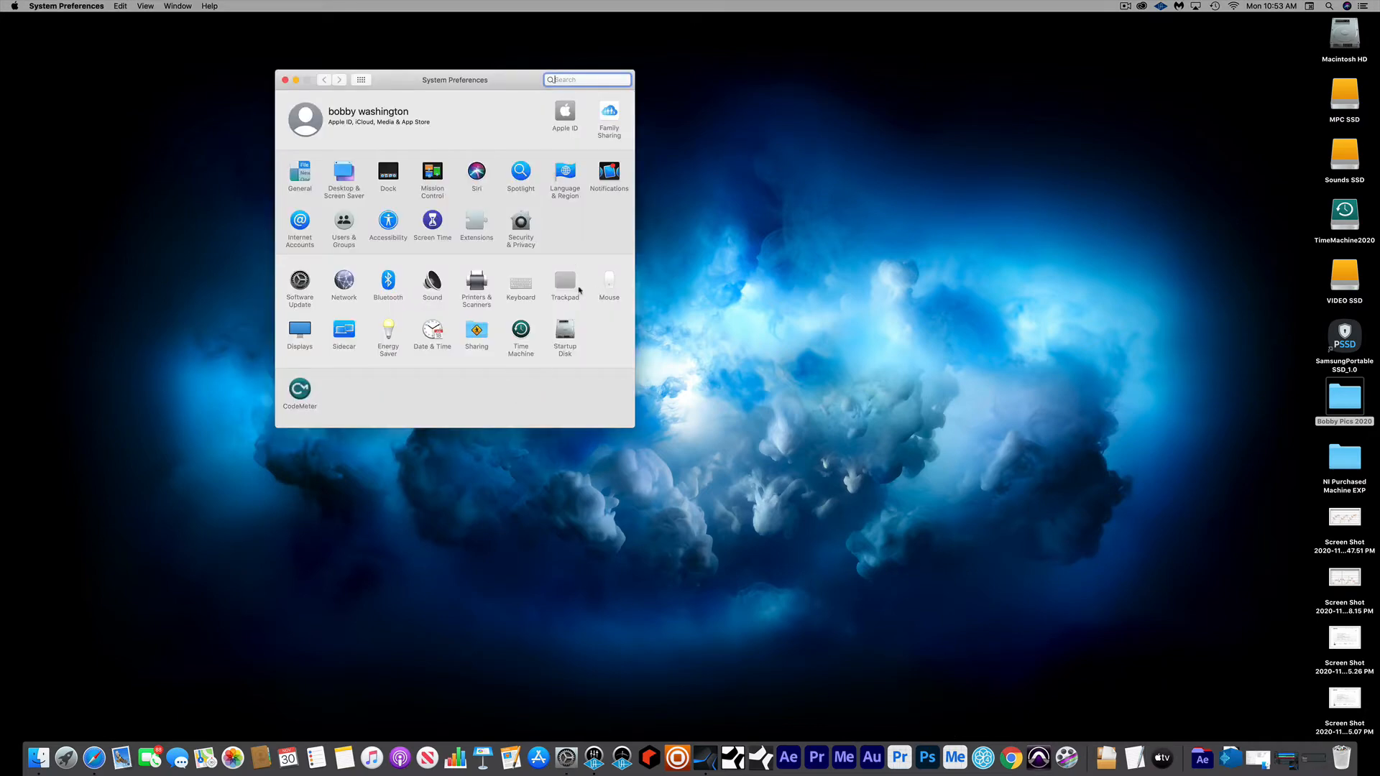
left_click(608, 280)
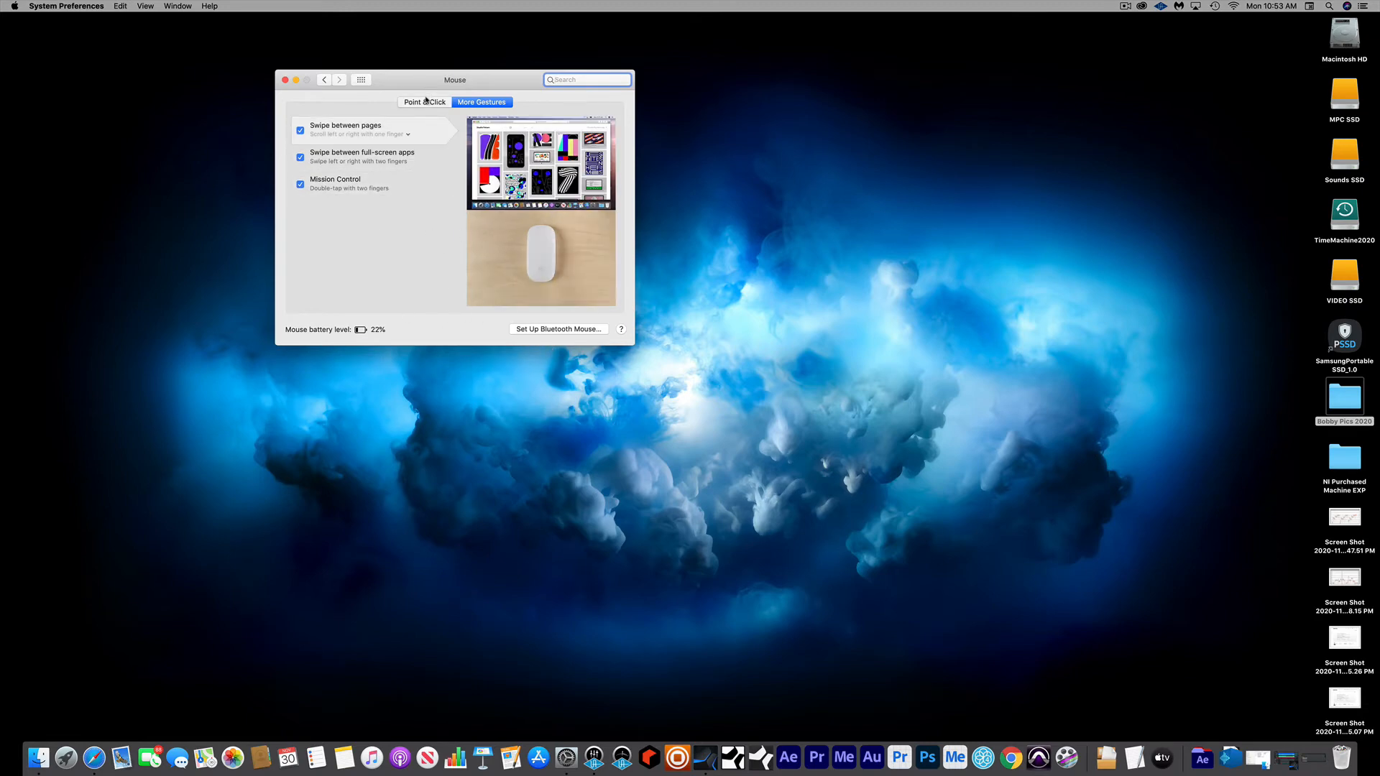
left_click(424, 102)
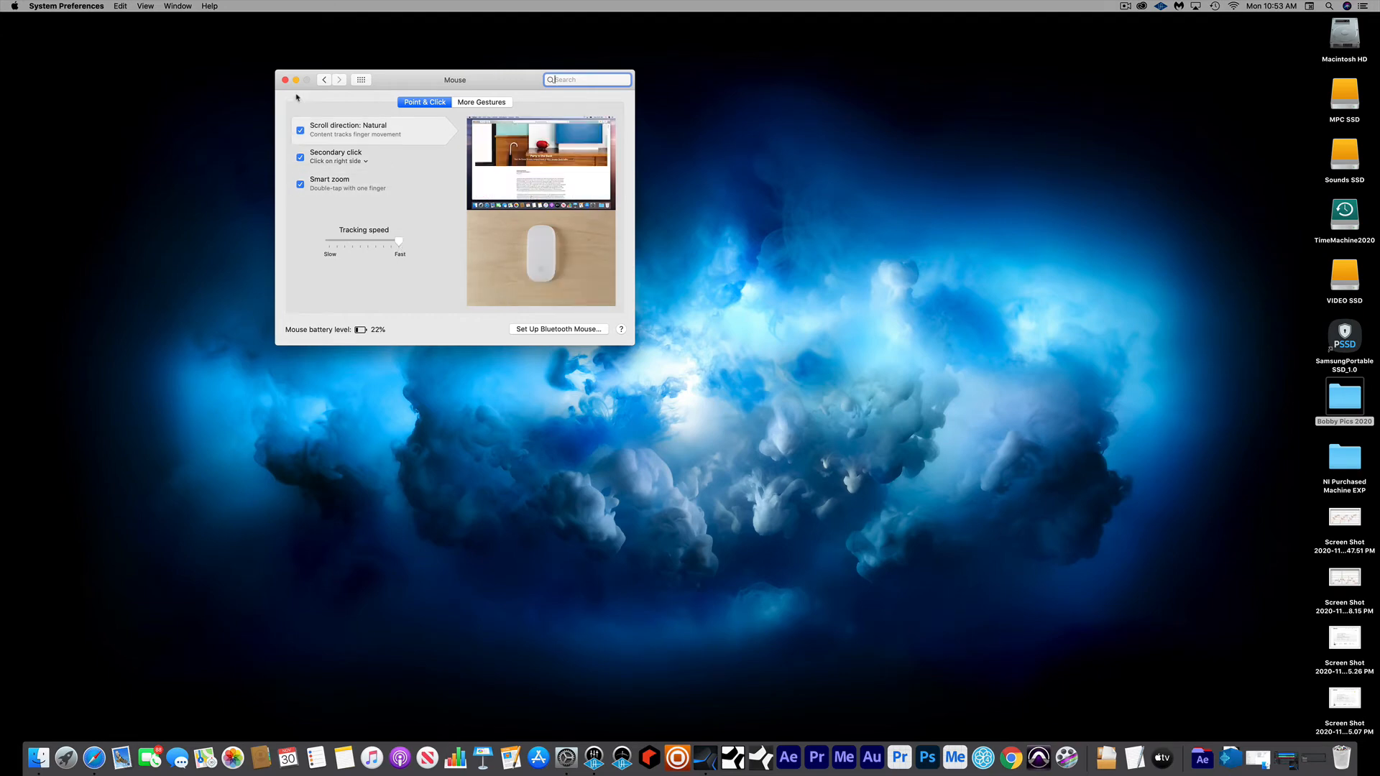
left_click(360, 79)
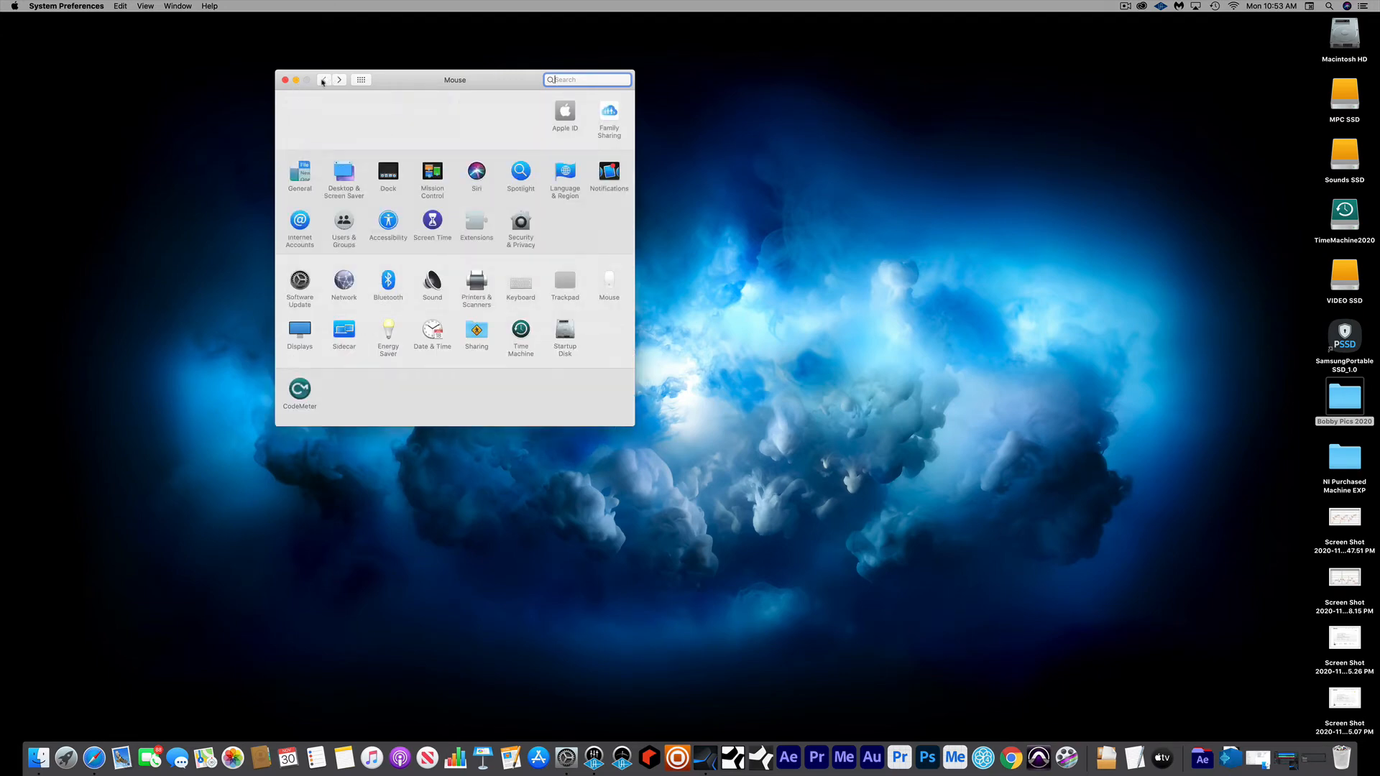
Step: In the Keyboard pane, confirm the Bluetooth keyboard shows Connected and finish with Done
left_click(521, 280)
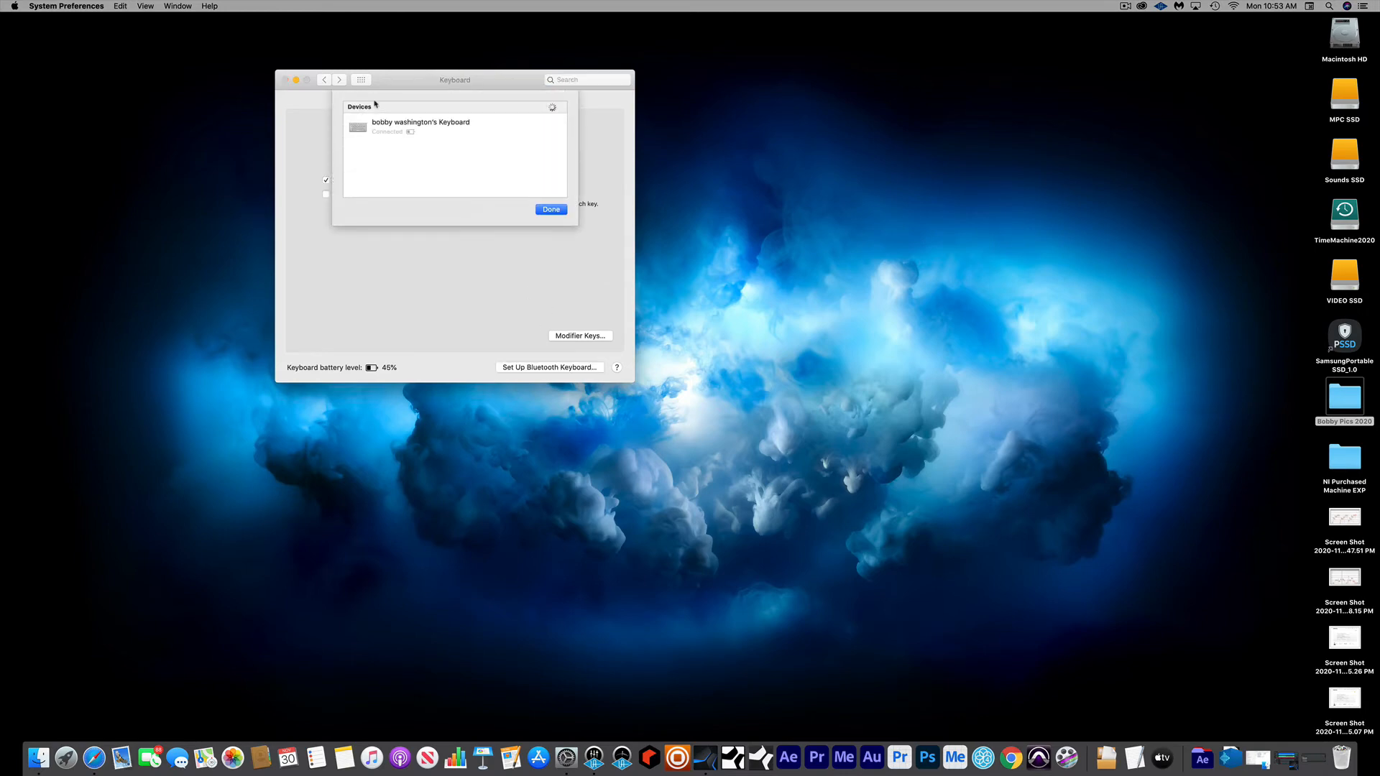
right_click(421, 127)
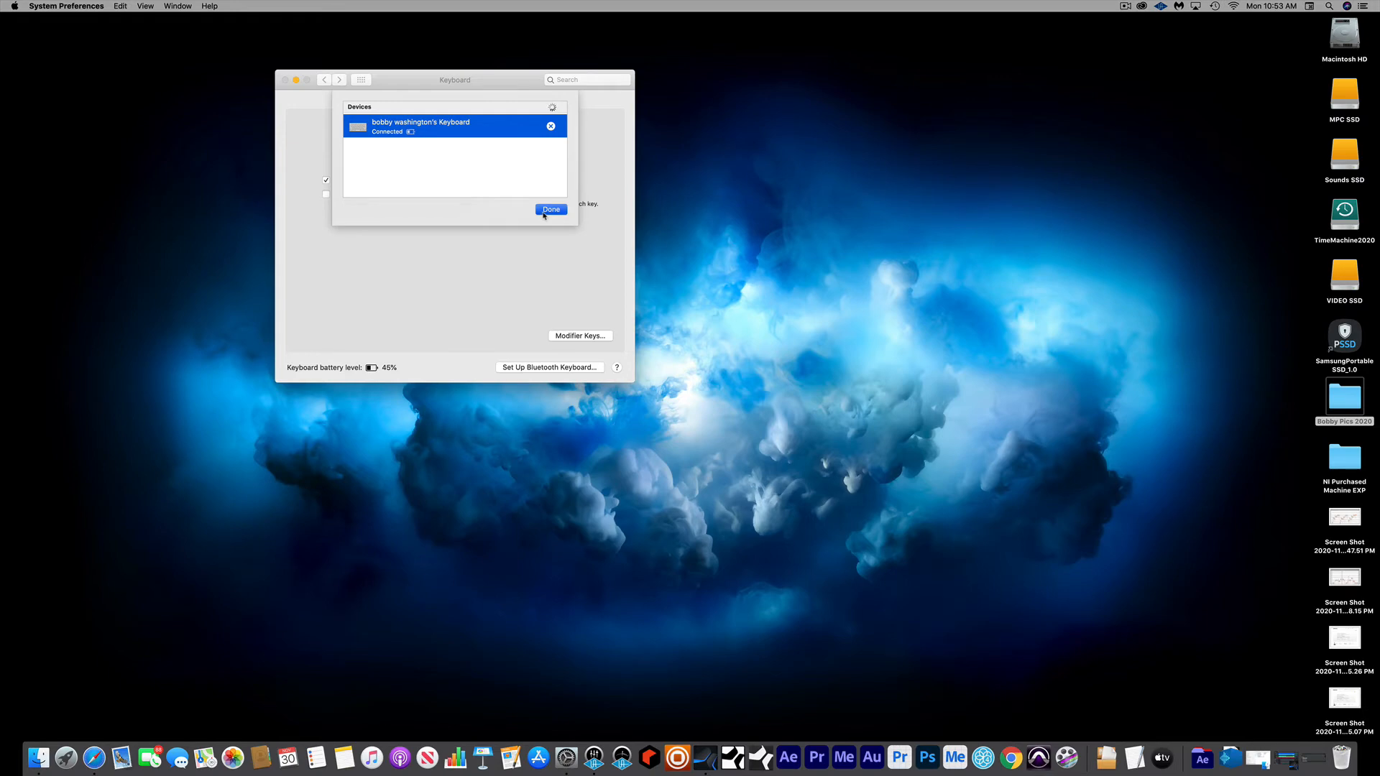
left_click(550, 210)
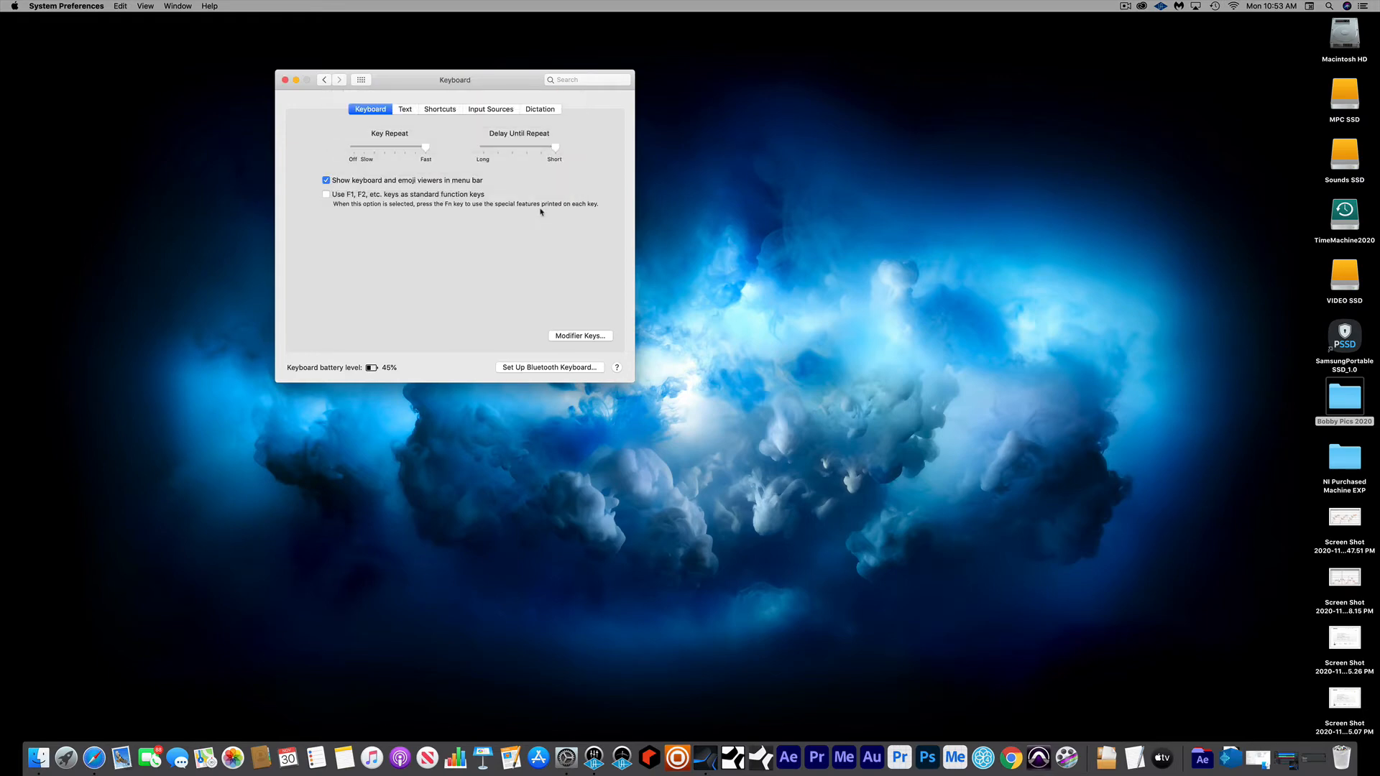
mouse_move(533, 242)
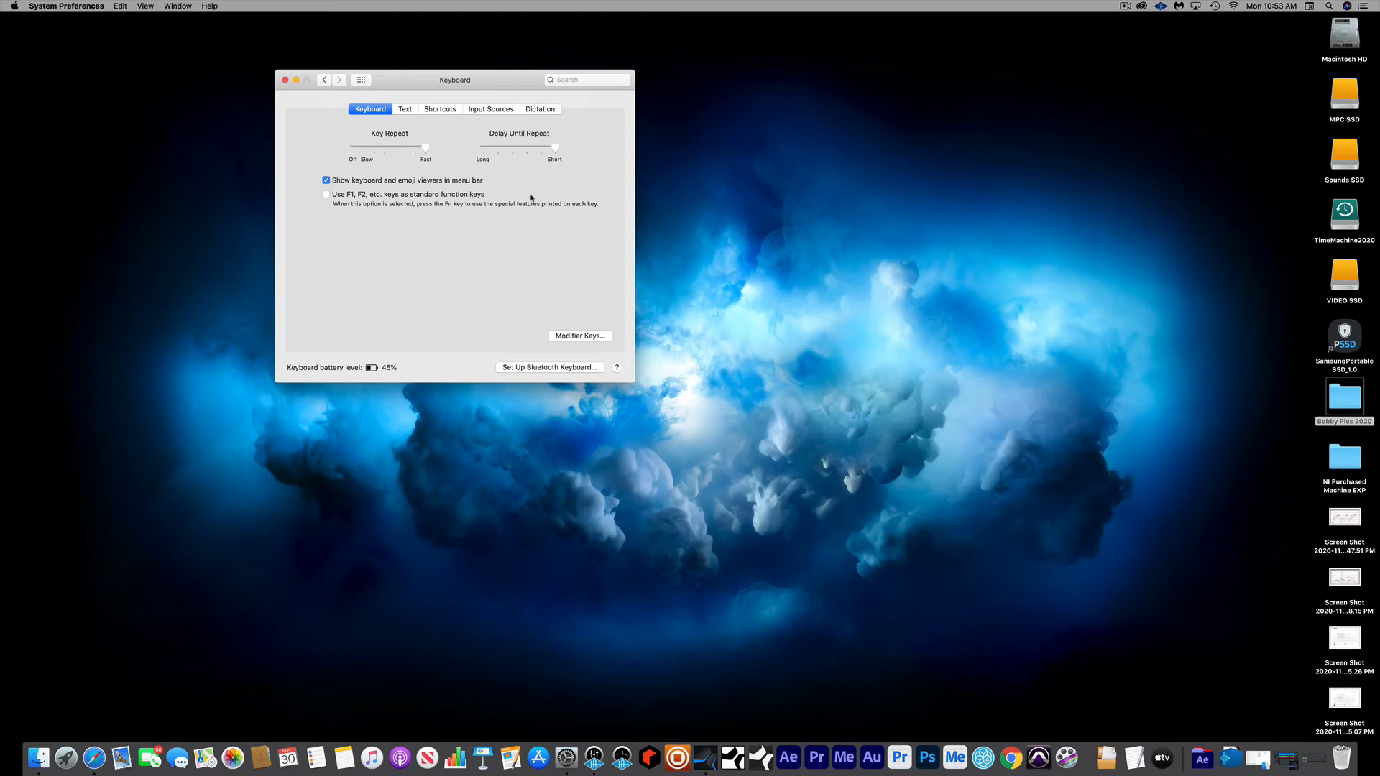
mouse_move(613, 176)
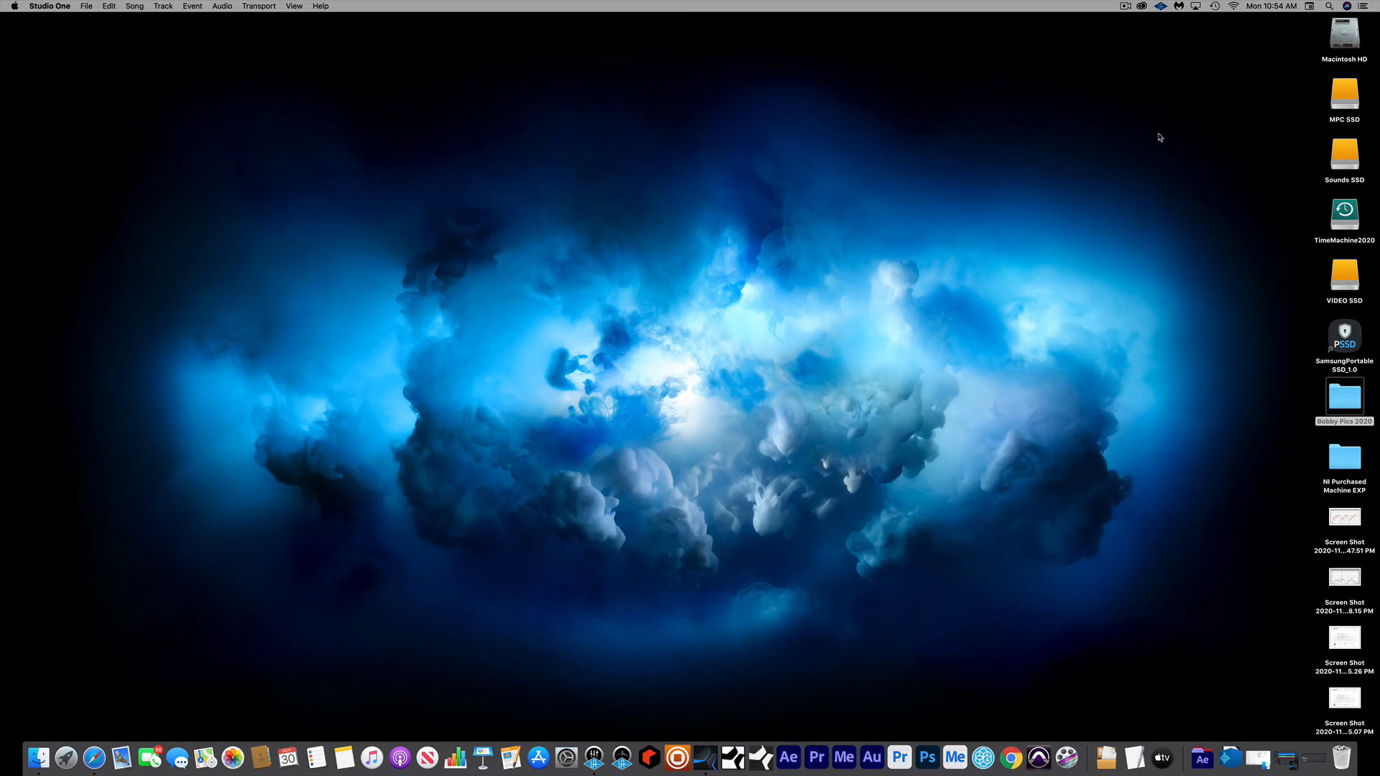
Step: Show the menu-bar Wi-Fi network list with STUDIO-5G connected
left_click(1233, 6)
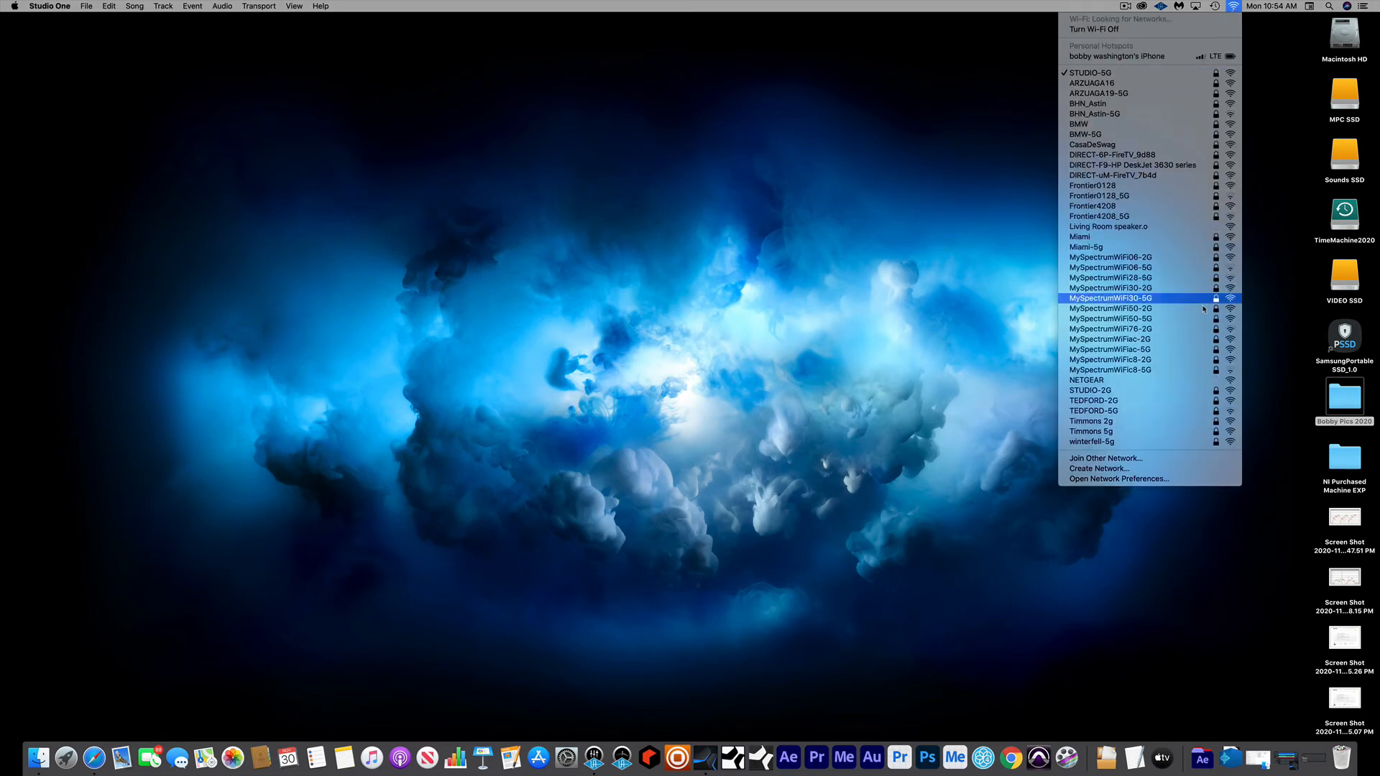
mouse_move(1118, 479)
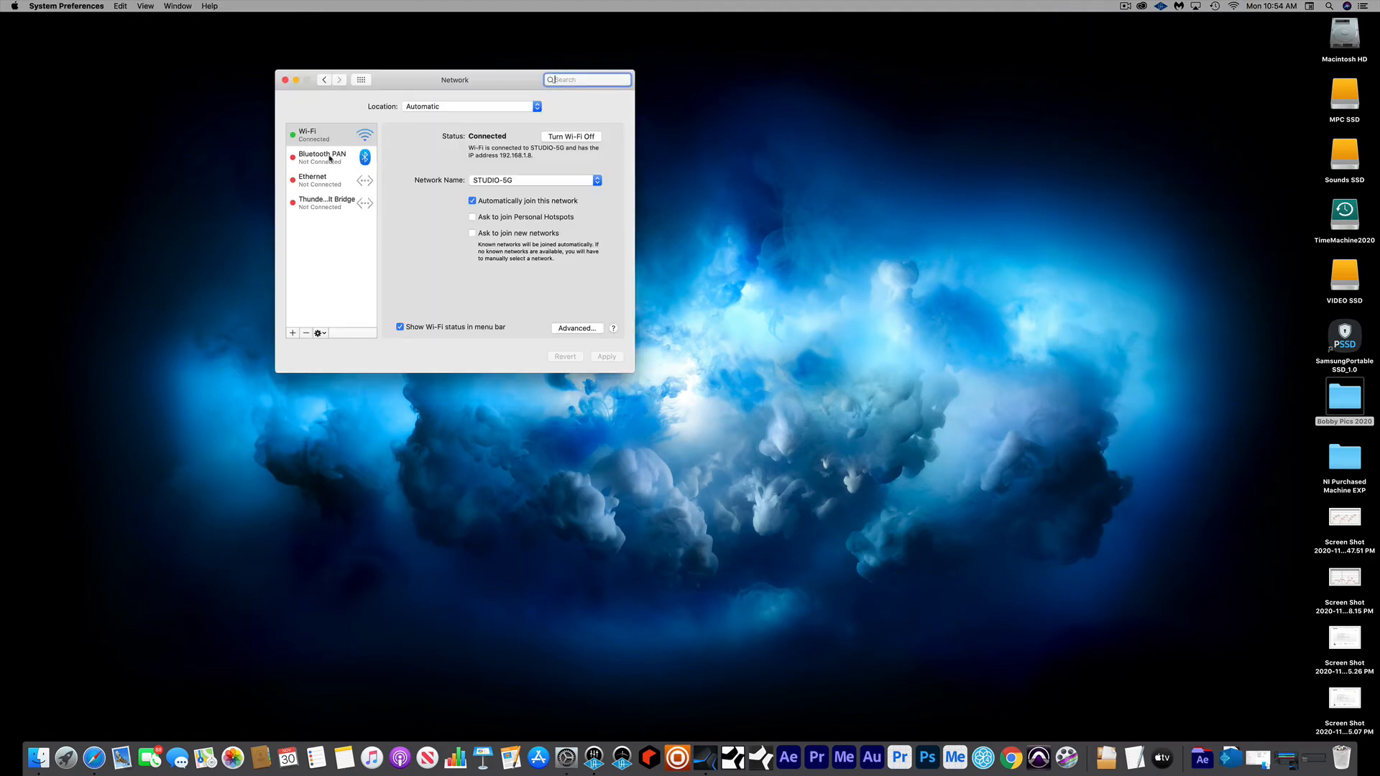
Step: Renew the DHCP lease for Bluetooth PAN from its Advanced TCP/IP settings
left_click(330, 157)
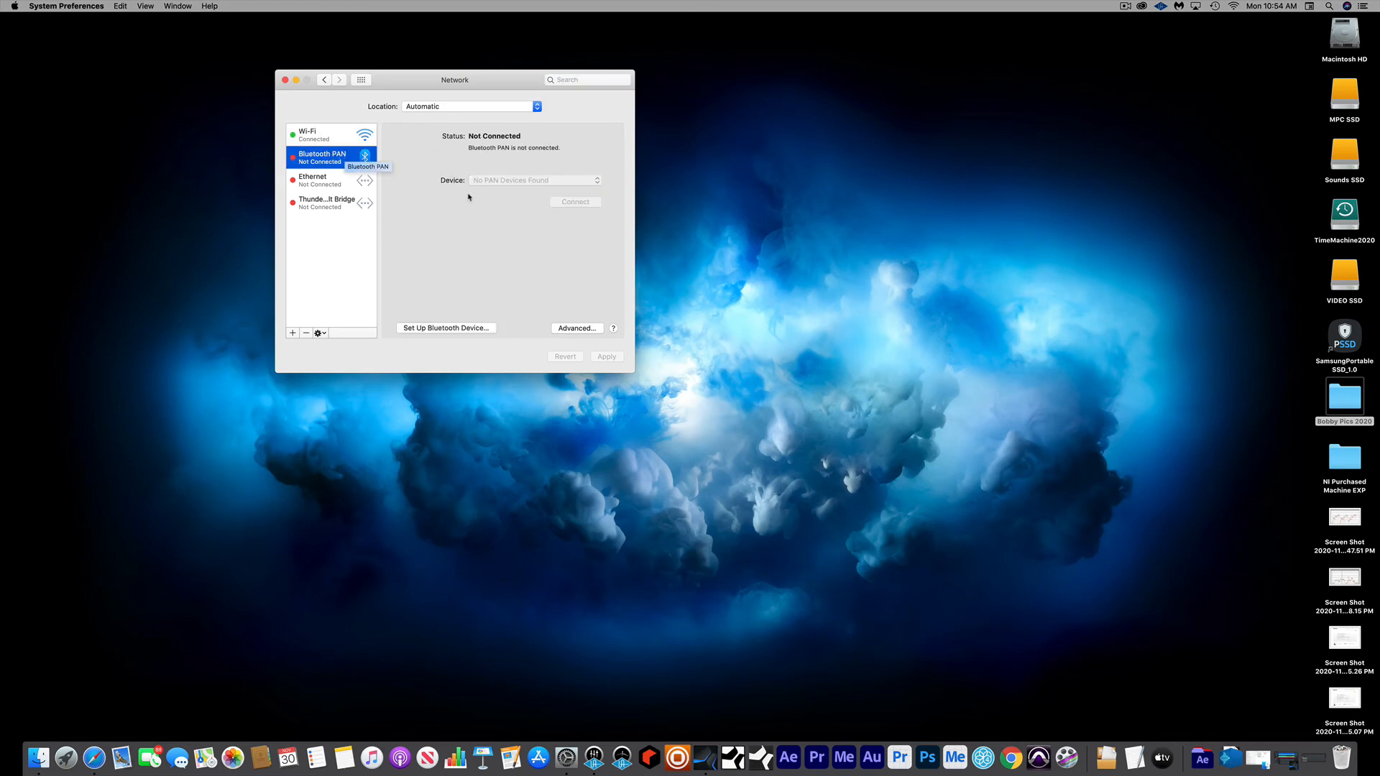
left_click(577, 327)
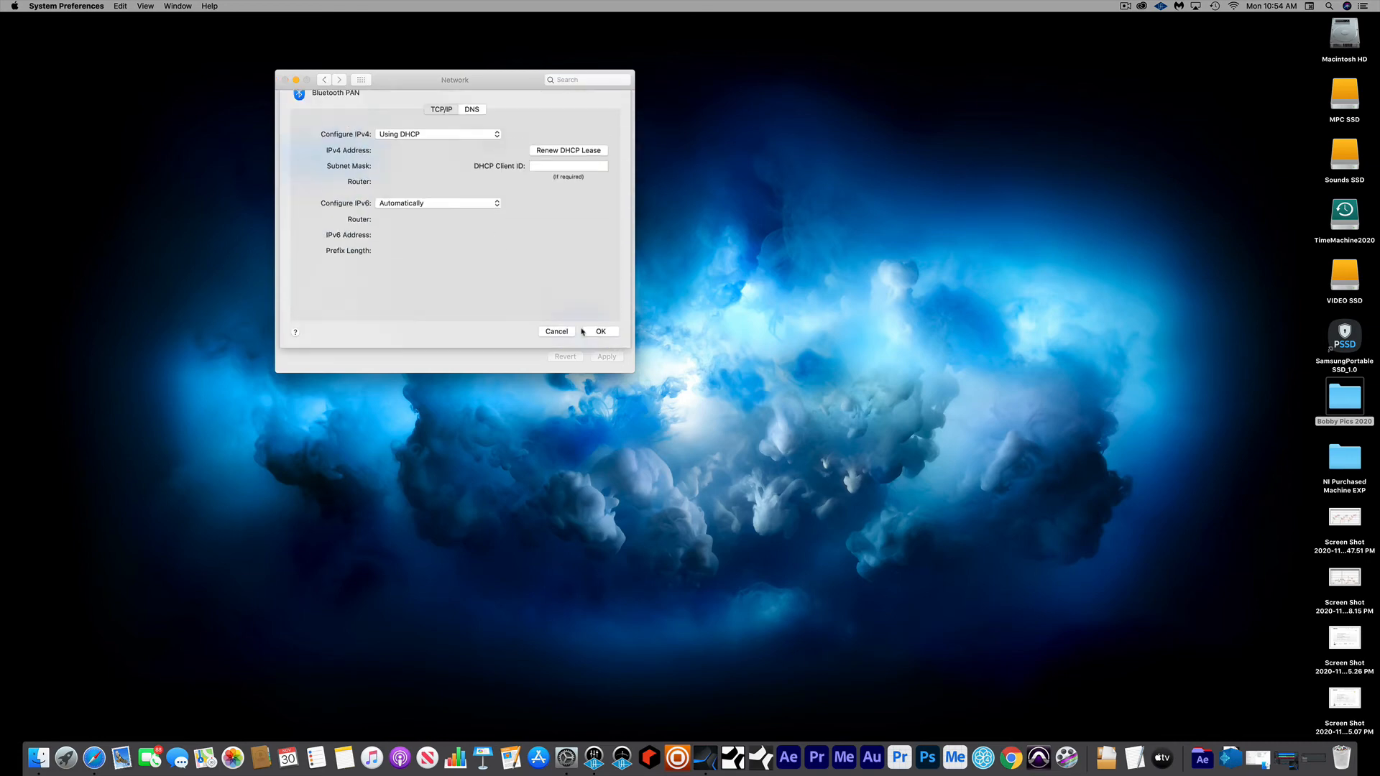
left_click(569, 181)
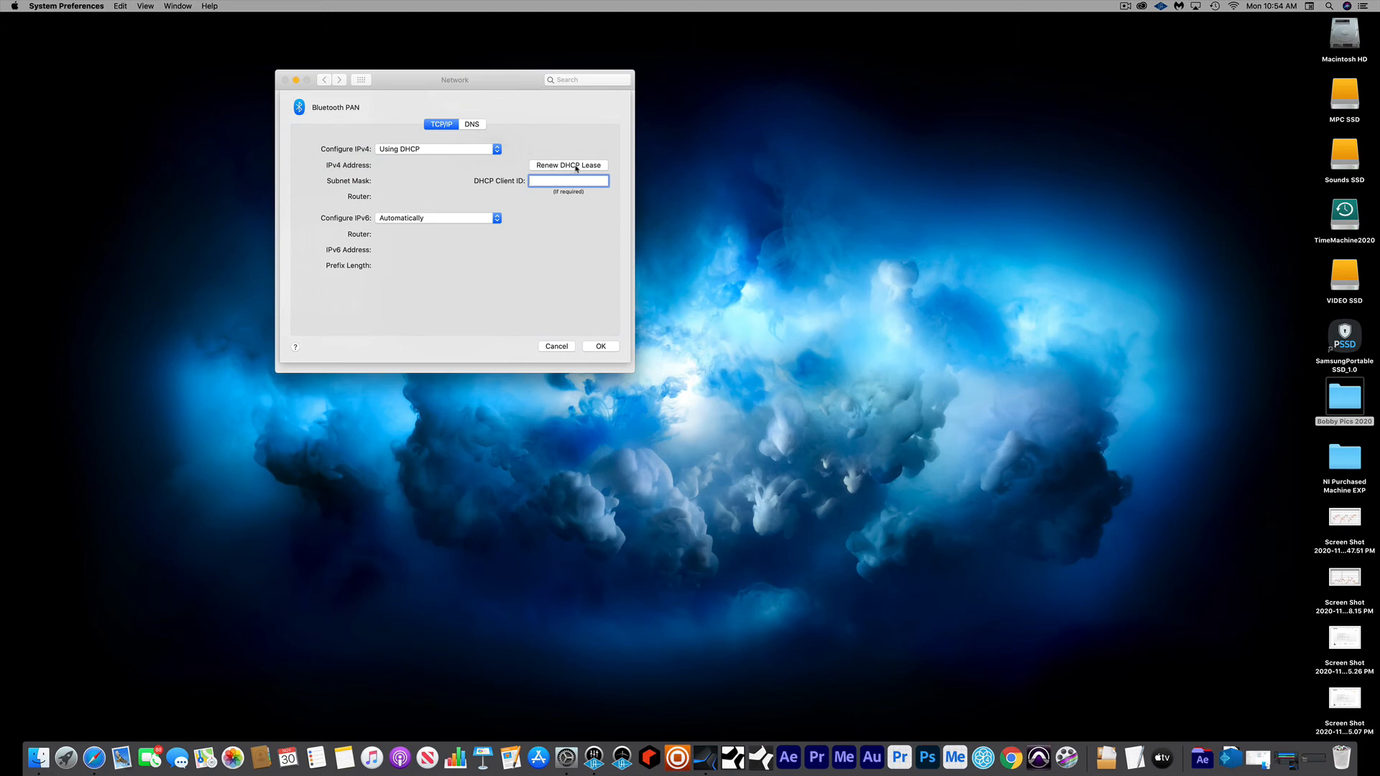
left_click(554, 346)
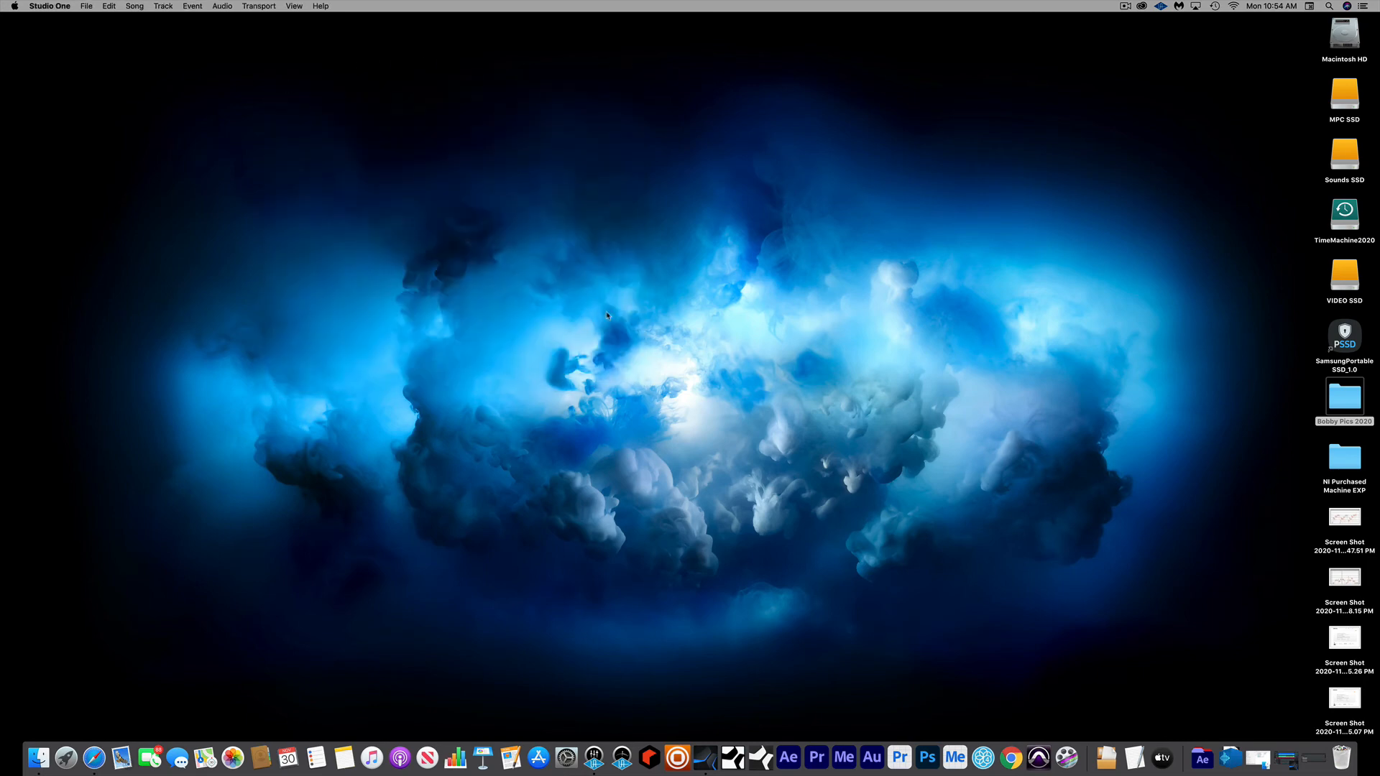
mouse_move(1118, 195)
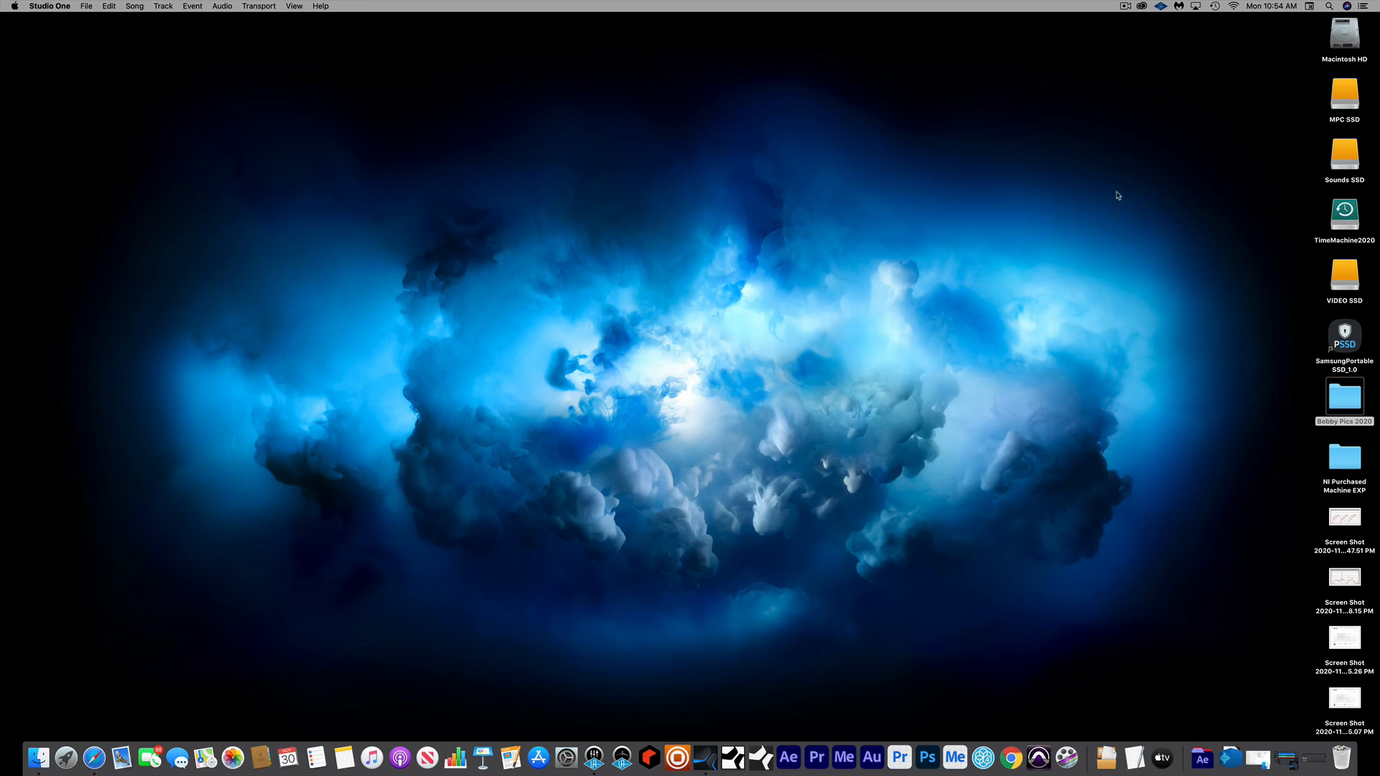
mouse_move(871, 181)
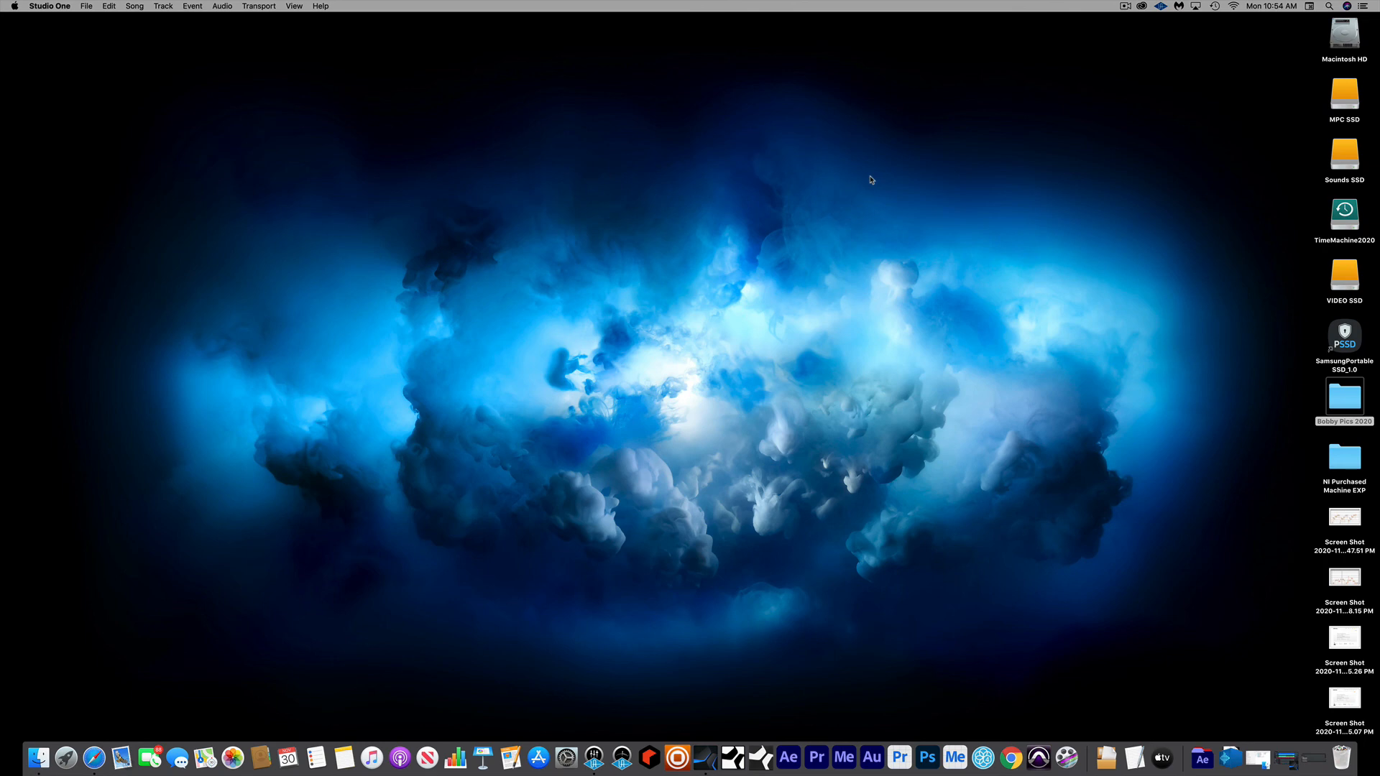
mouse_move(845, 193)
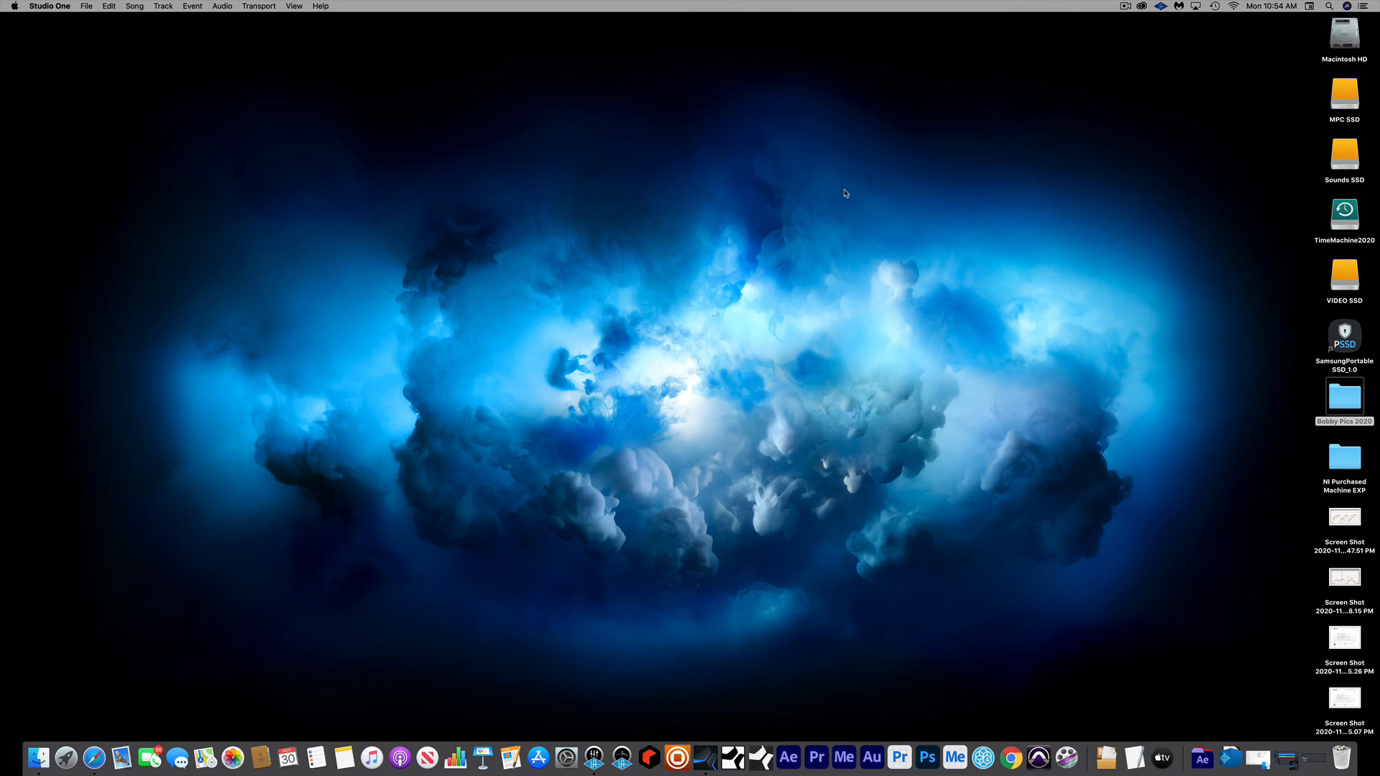
mouse_move(705, 527)
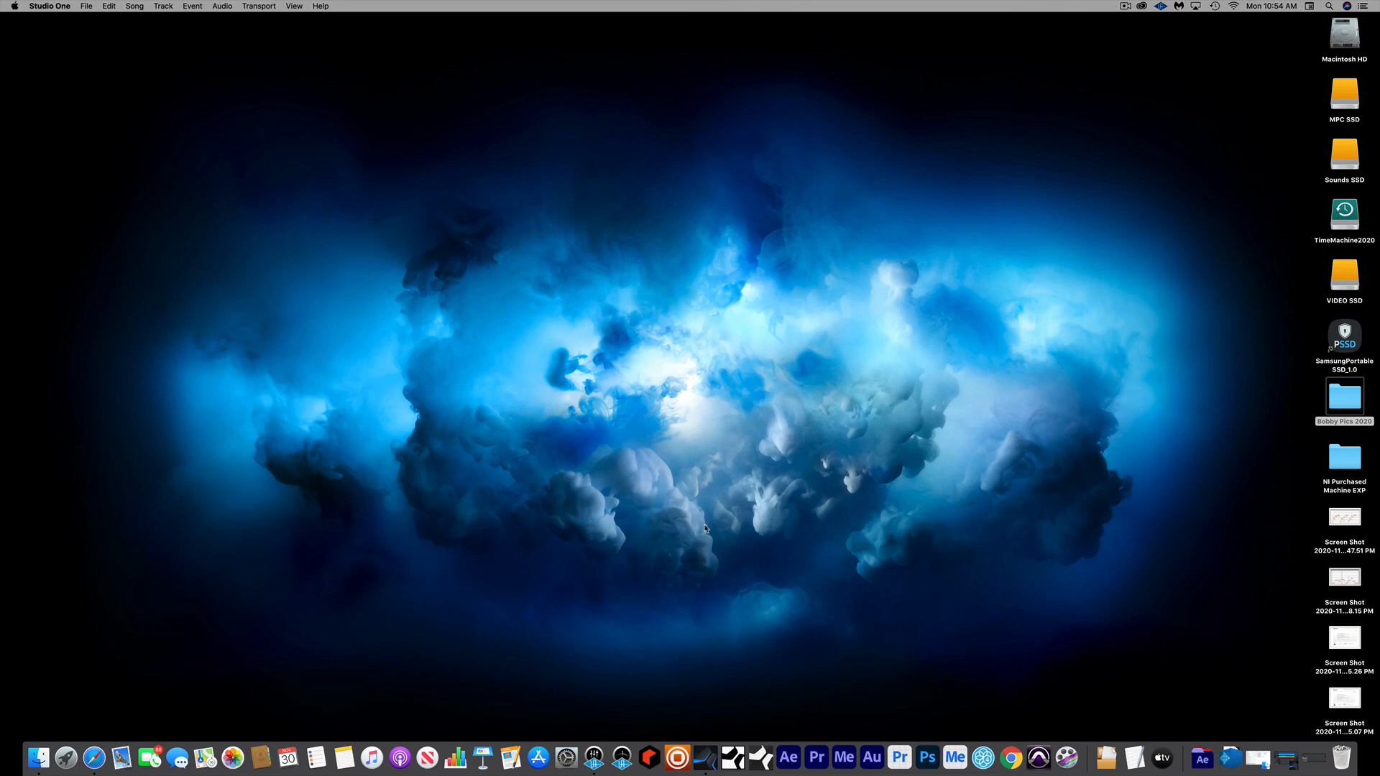
mouse_move(1153, 15)
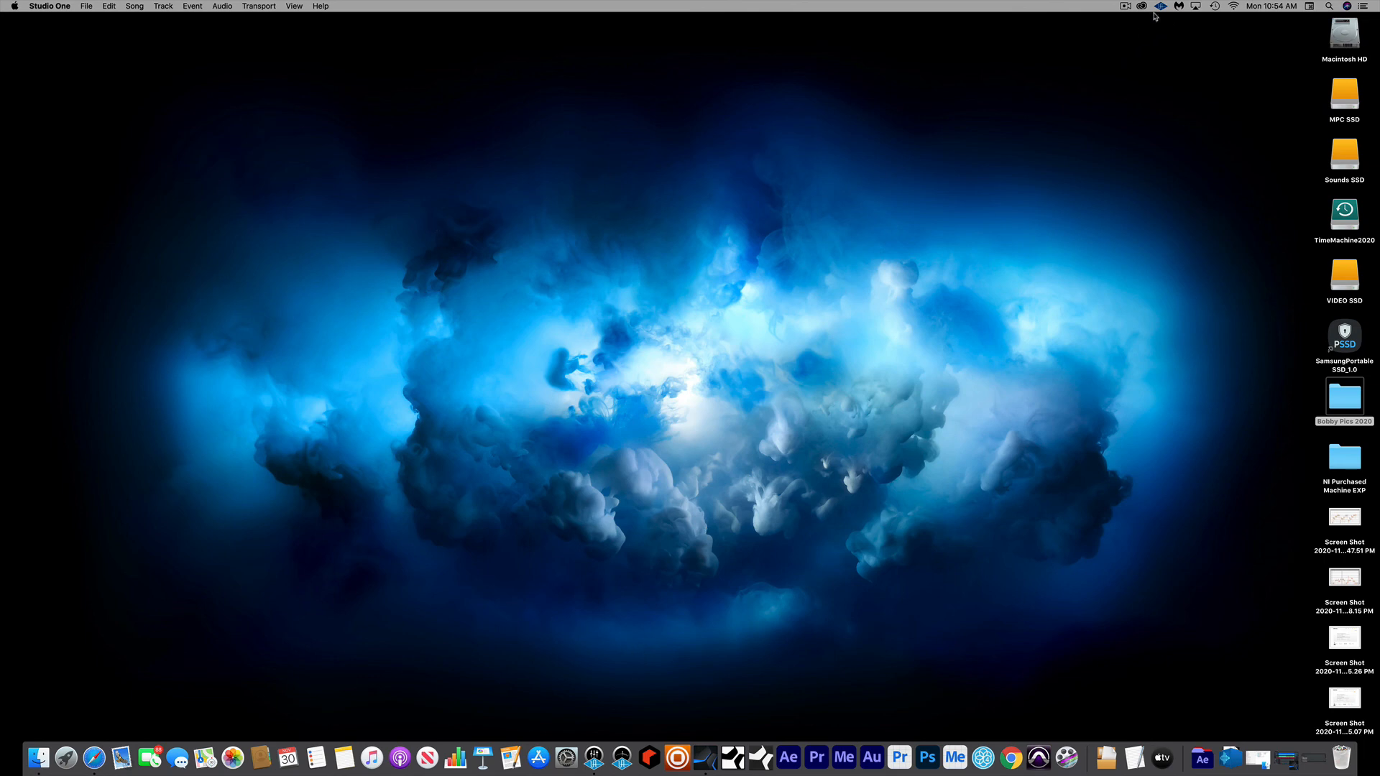